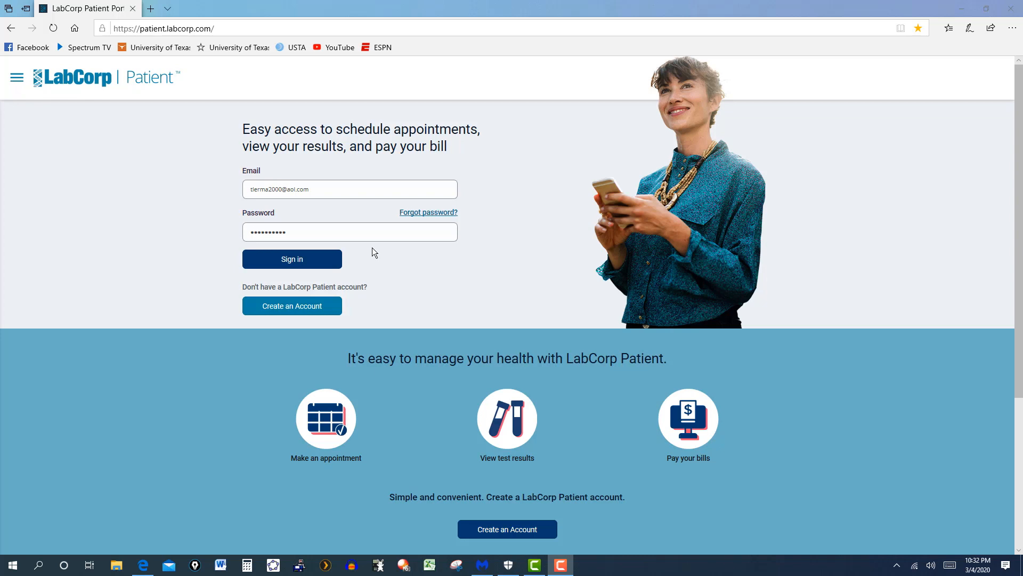
pyautogui.moveTo(429, 310)
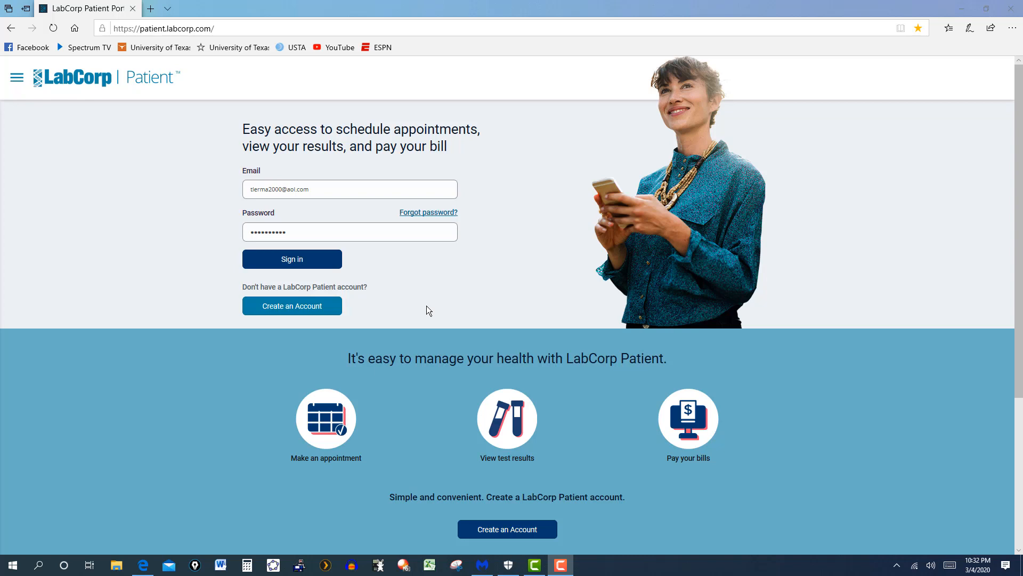
pyautogui.moveTo(406, 170)
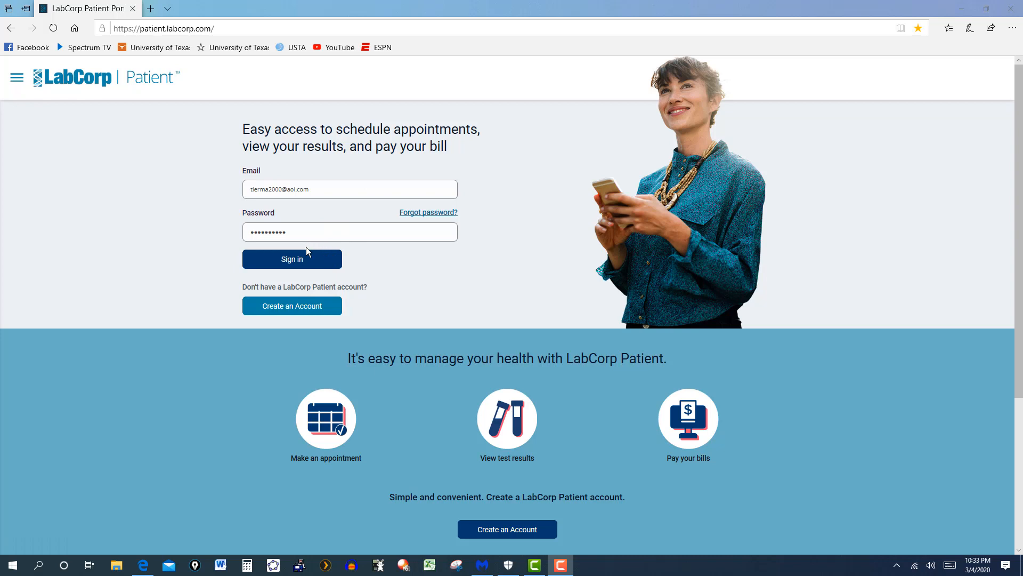
pyautogui.moveTo(320, 244)
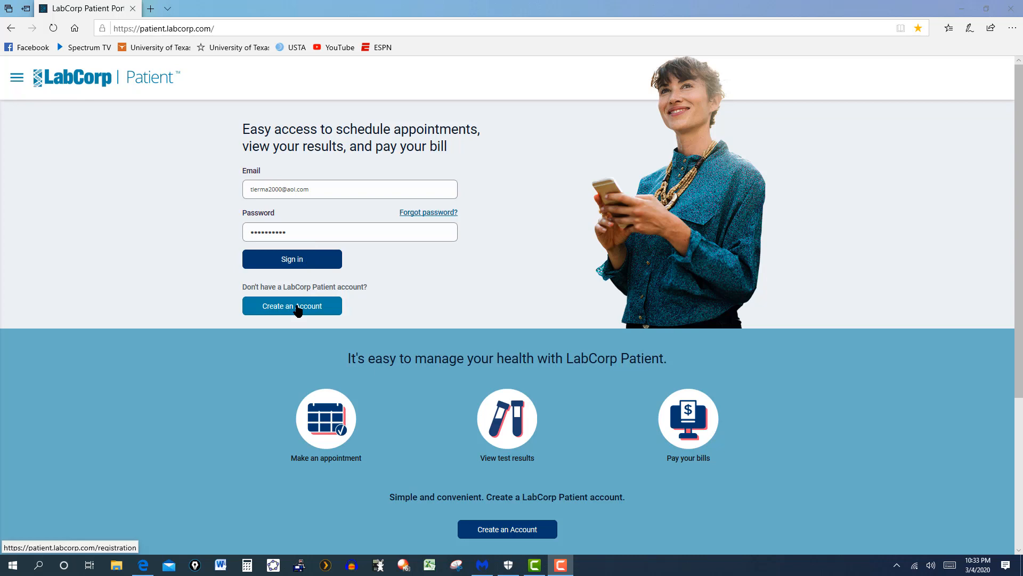
pyautogui.moveTo(312, 318)
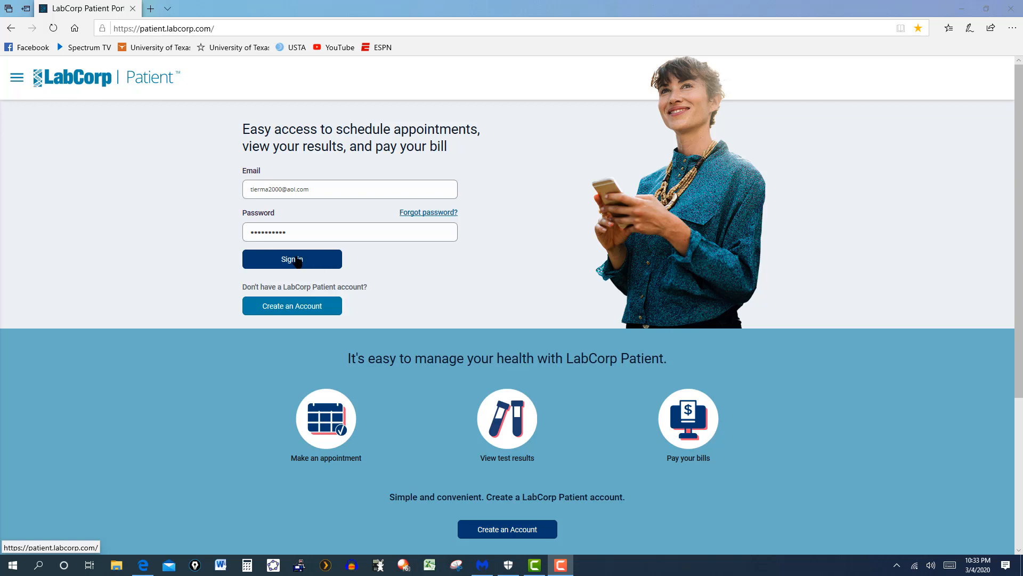
# Step: Sign in to the LabCorp Patient account to reach the results dashboard
pyautogui.click(291, 259)
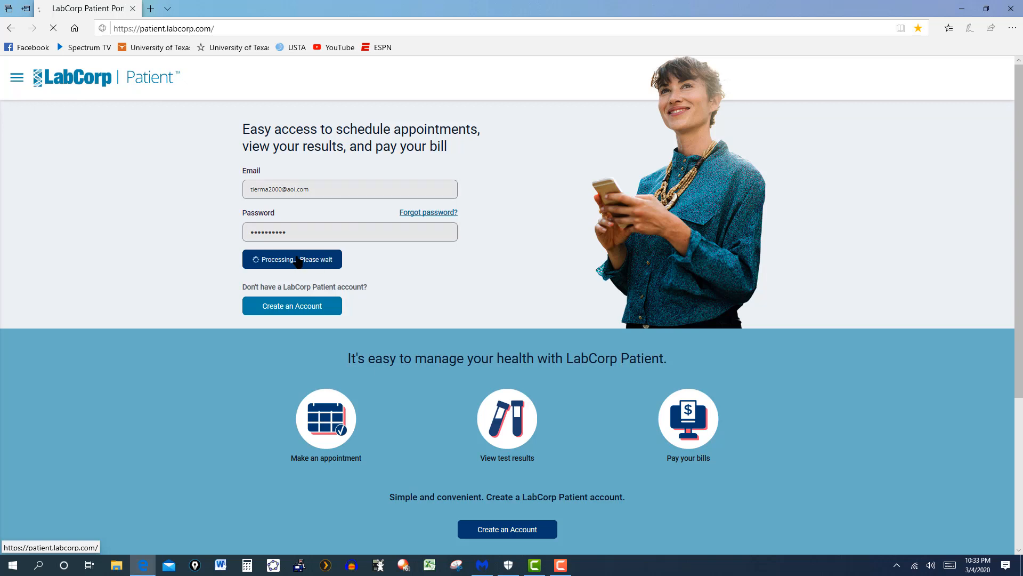
pyautogui.click(291, 259)
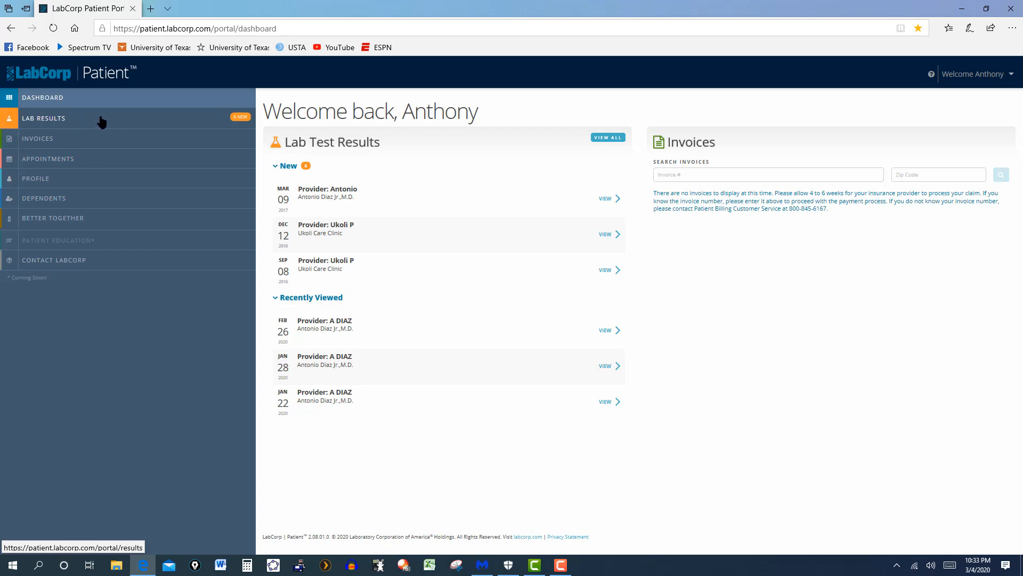
pyautogui.moveTo(85, 122)
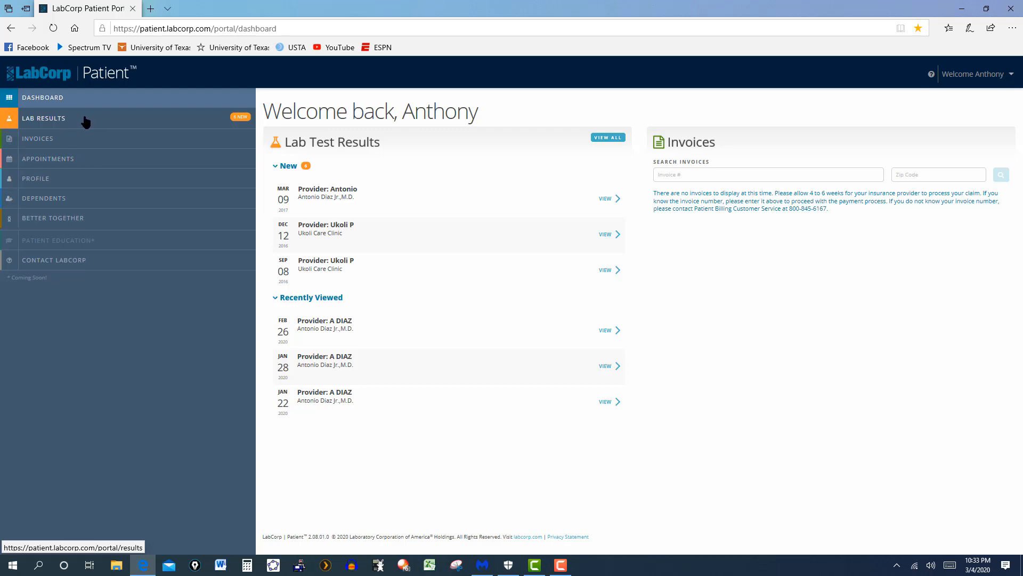
pyautogui.moveTo(84, 121)
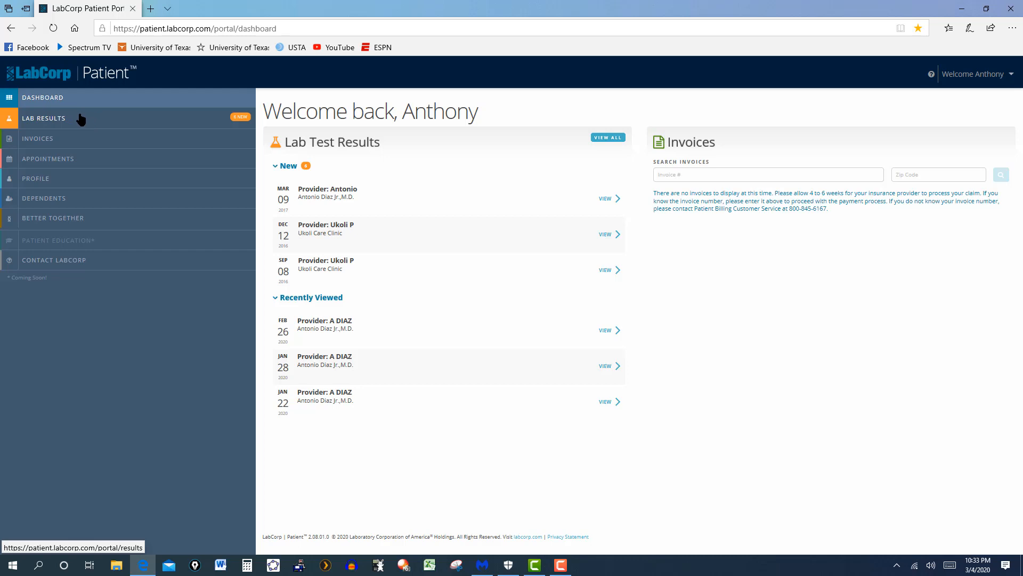
pyautogui.moveTo(707, 206)
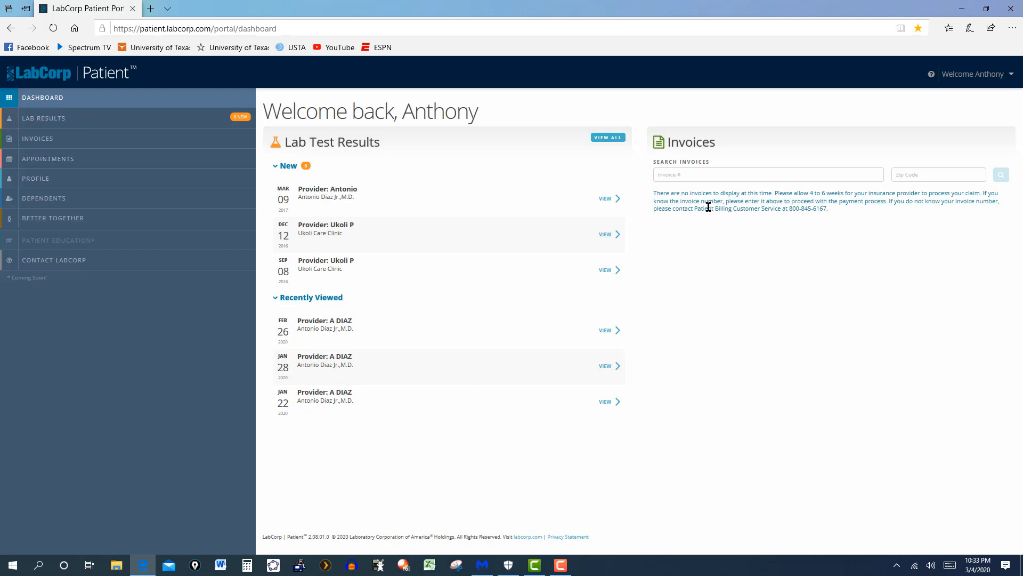
pyautogui.moveTo(723, 202)
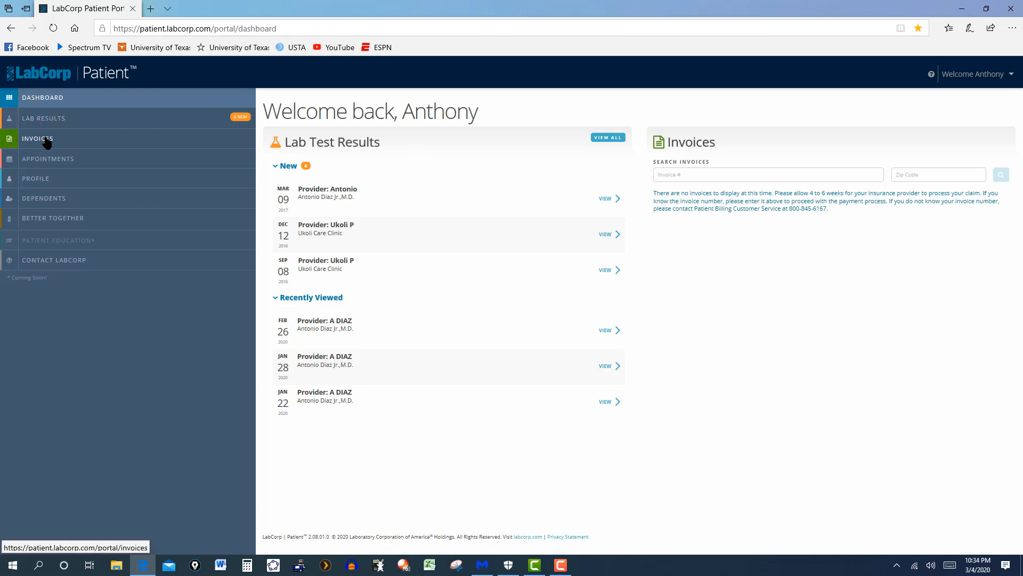
pyautogui.moveTo(77, 162)
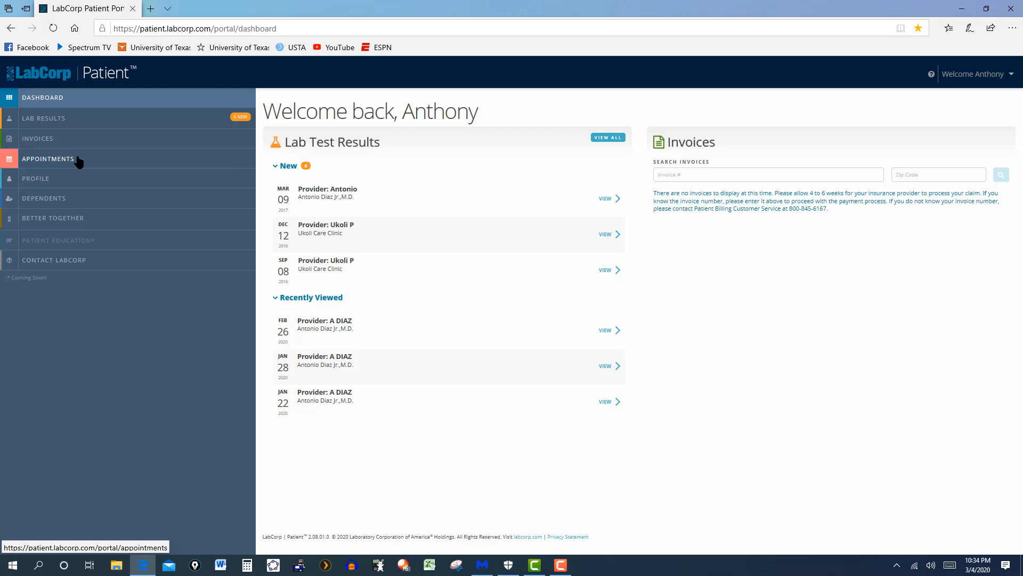
pyautogui.moveTo(69, 180)
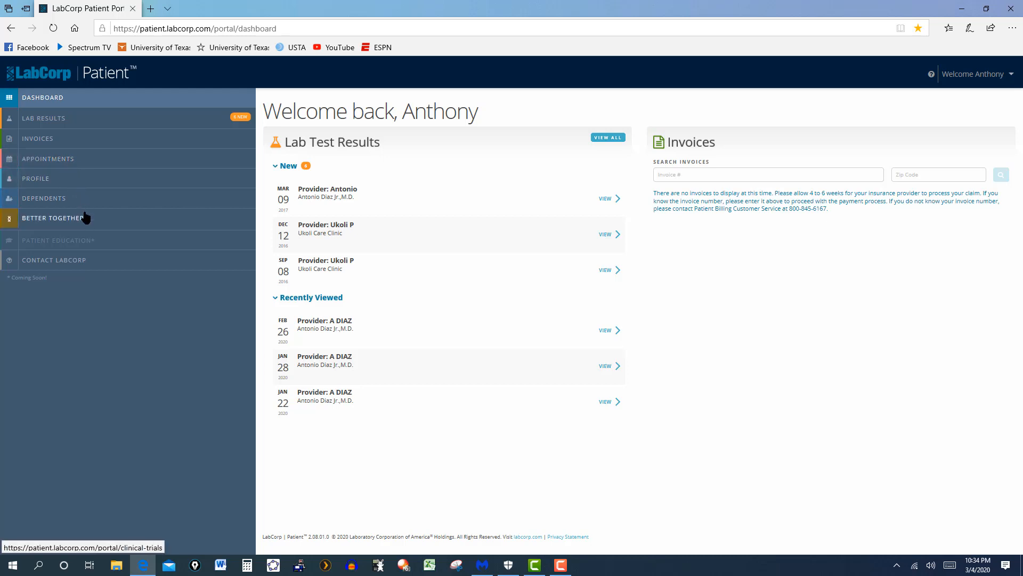
pyautogui.moveTo(98, 226)
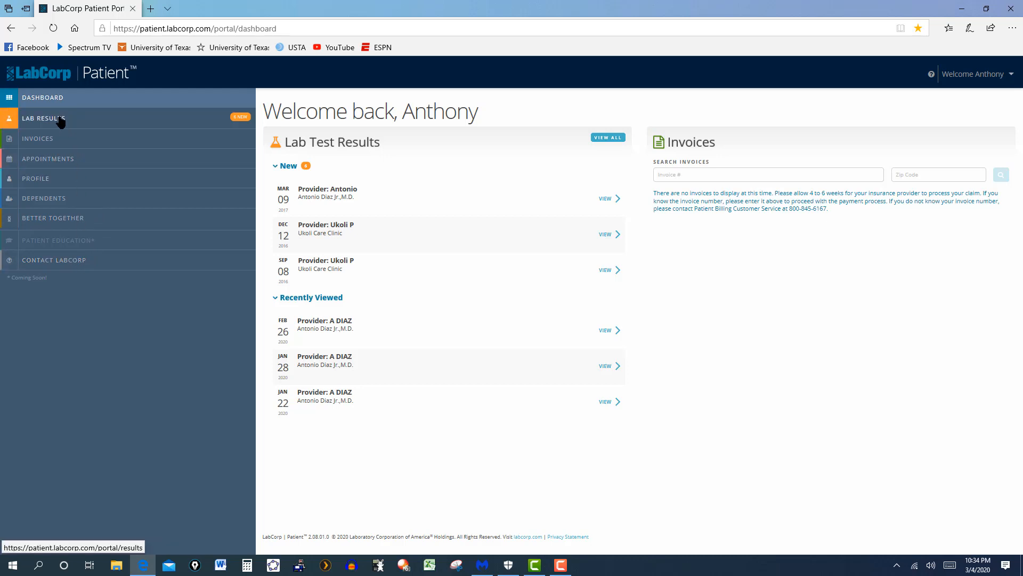
# Step: Open Your Lab Results from the LAB RESULTS sidebar item
pyautogui.click(44, 118)
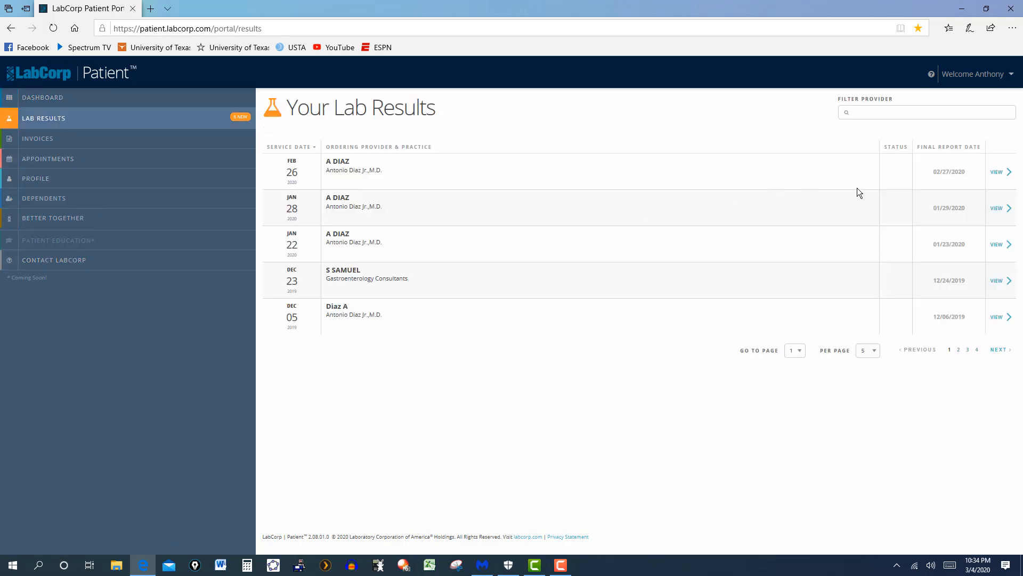
pyautogui.moveTo(996, 172)
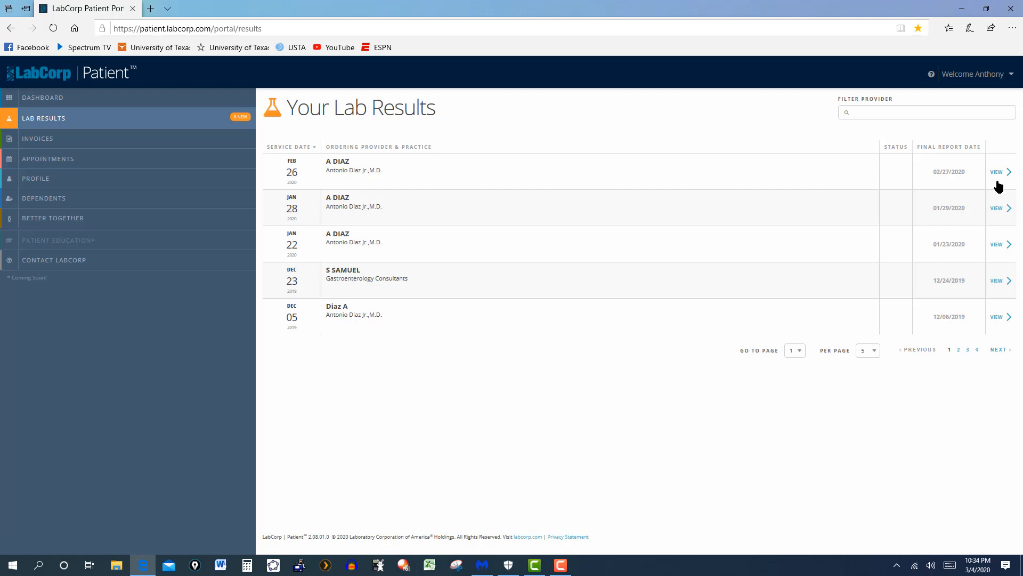
pyautogui.moveTo(942, 187)
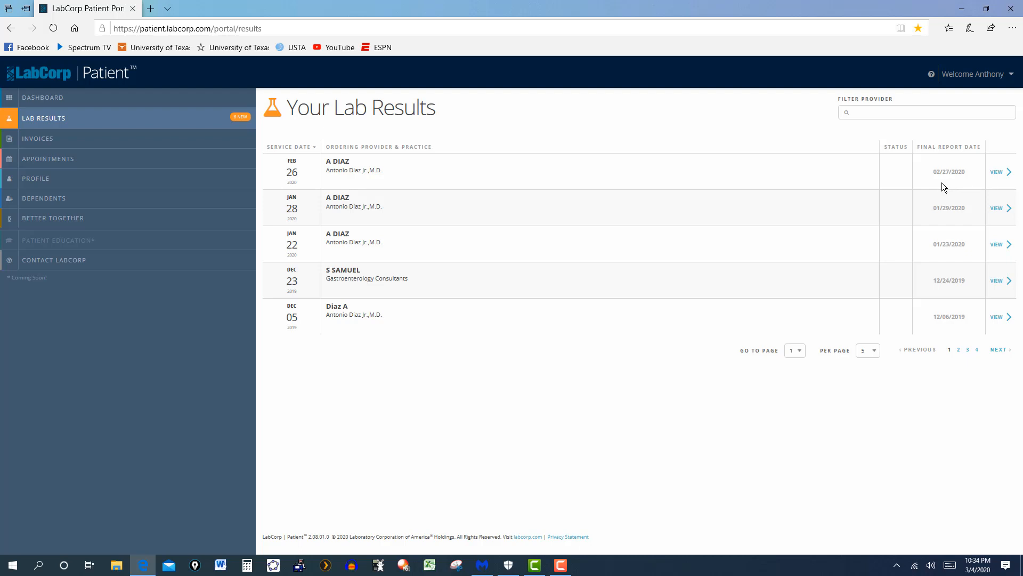
pyautogui.moveTo(929, 181)
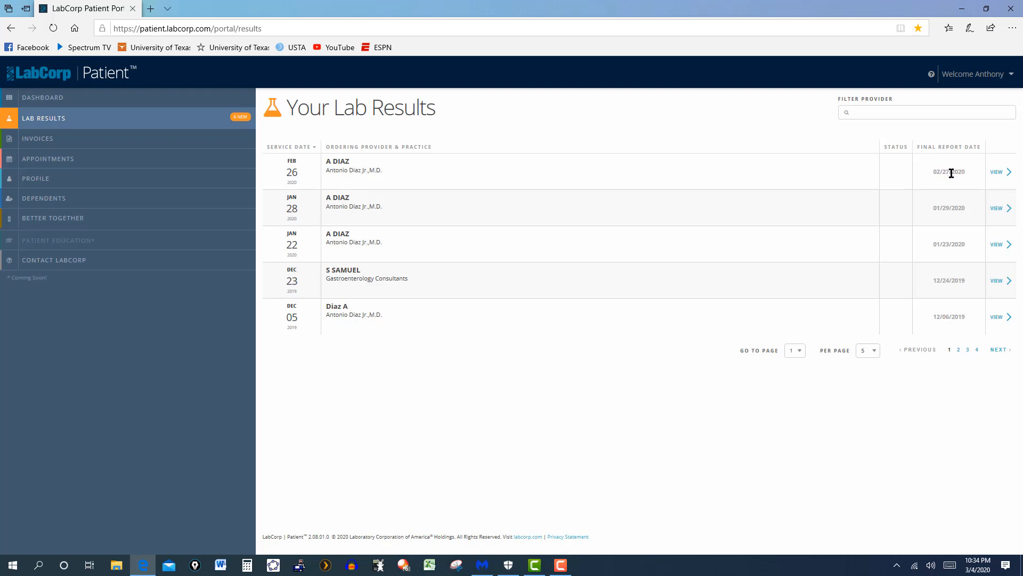
pyautogui.moveTo(321, 195)
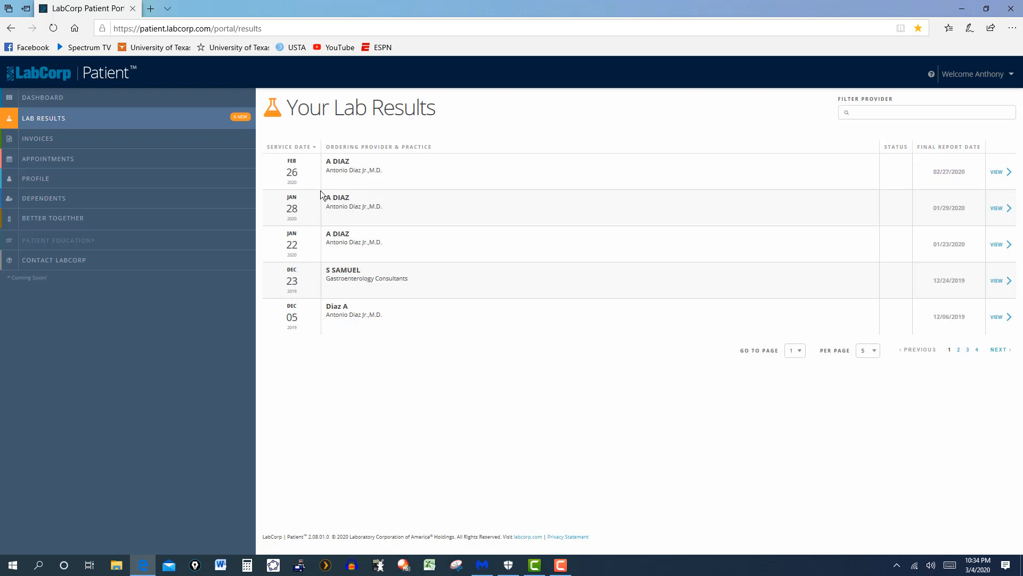
pyautogui.moveTo(996, 175)
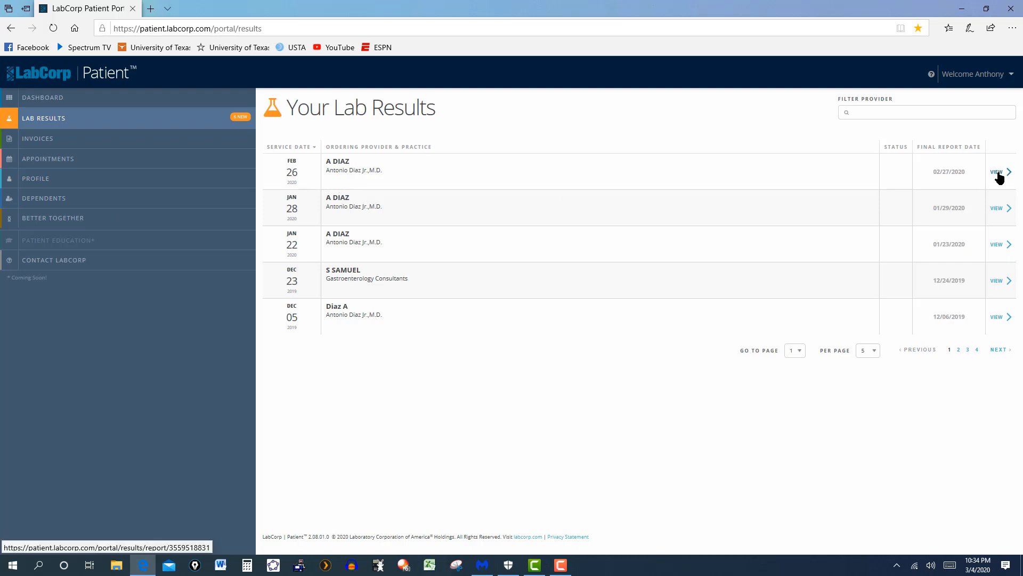
pyautogui.click(996, 172)
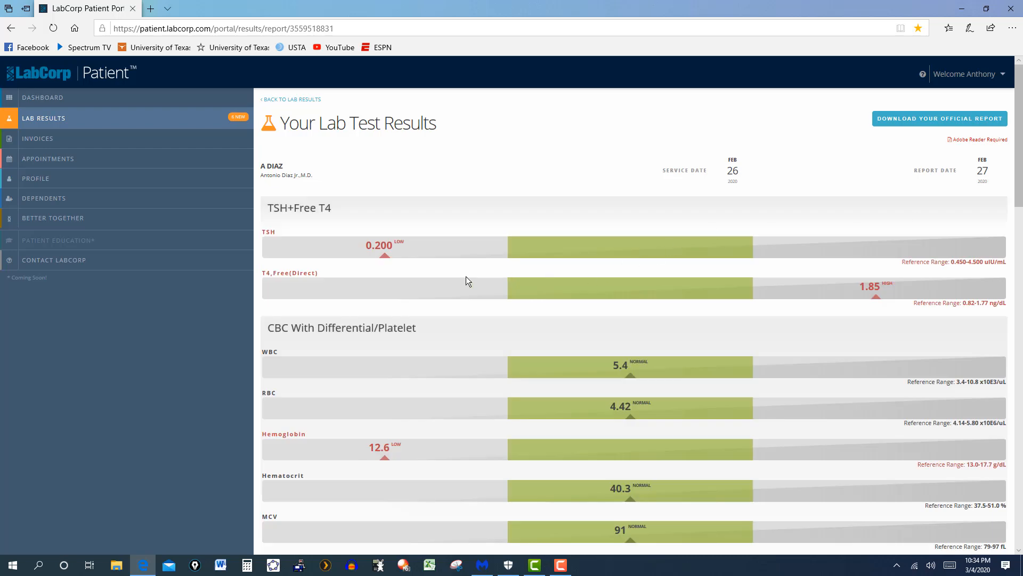
pyautogui.moveTo(300, 242)
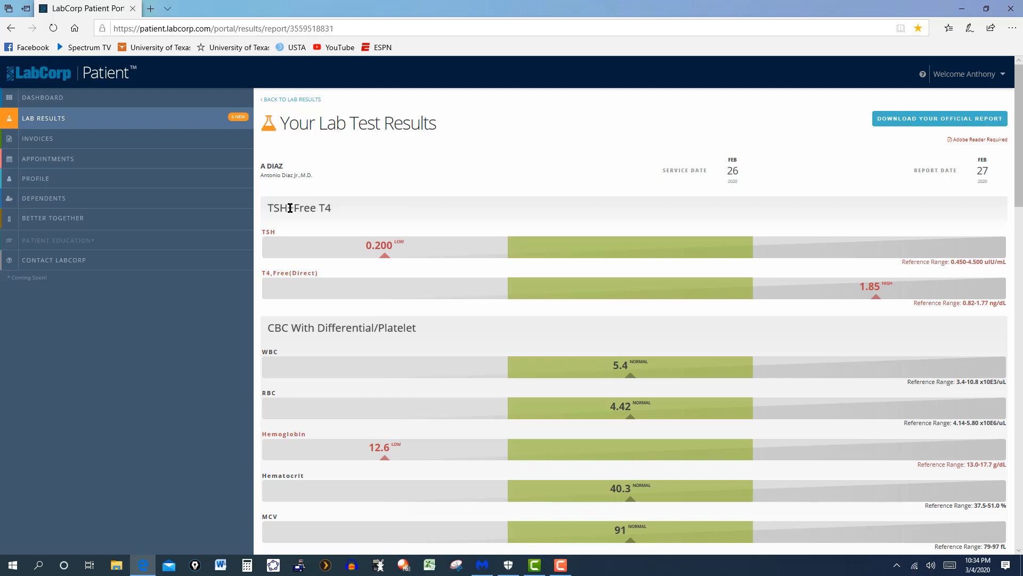
pyautogui.moveTo(293, 227)
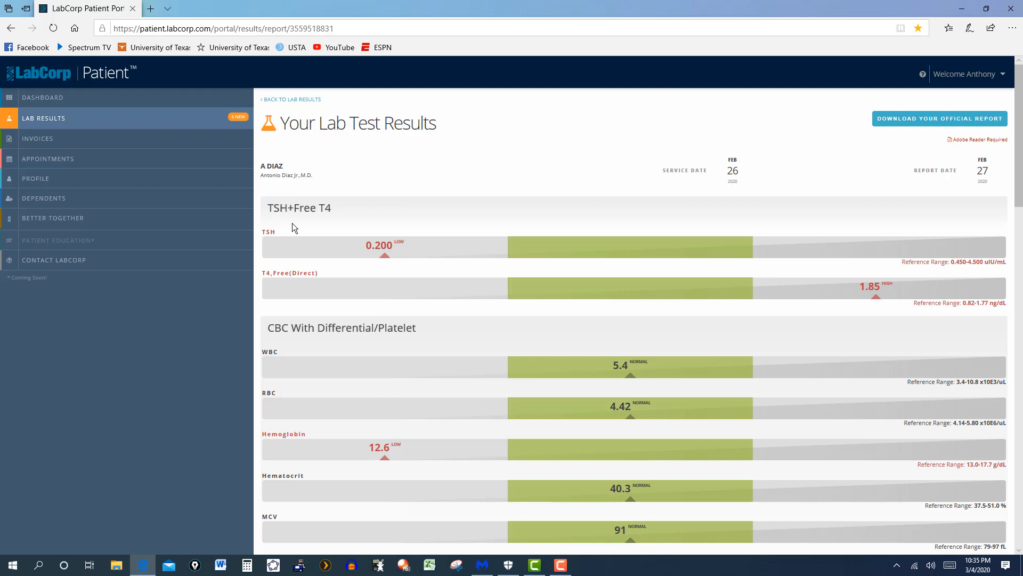
pyautogui.moveTo(406, 267)
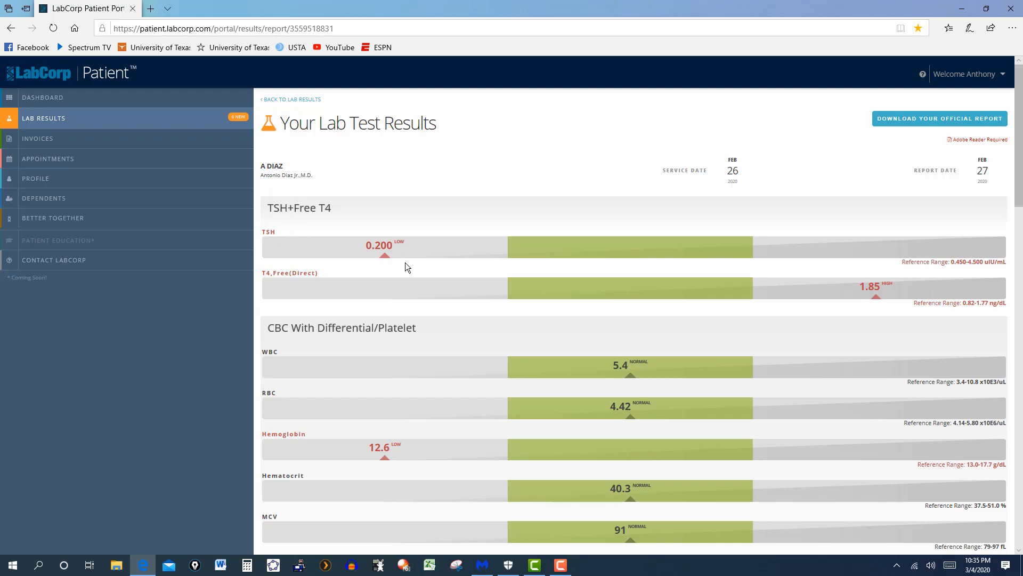
pyautogui.moveTo(394, 260)
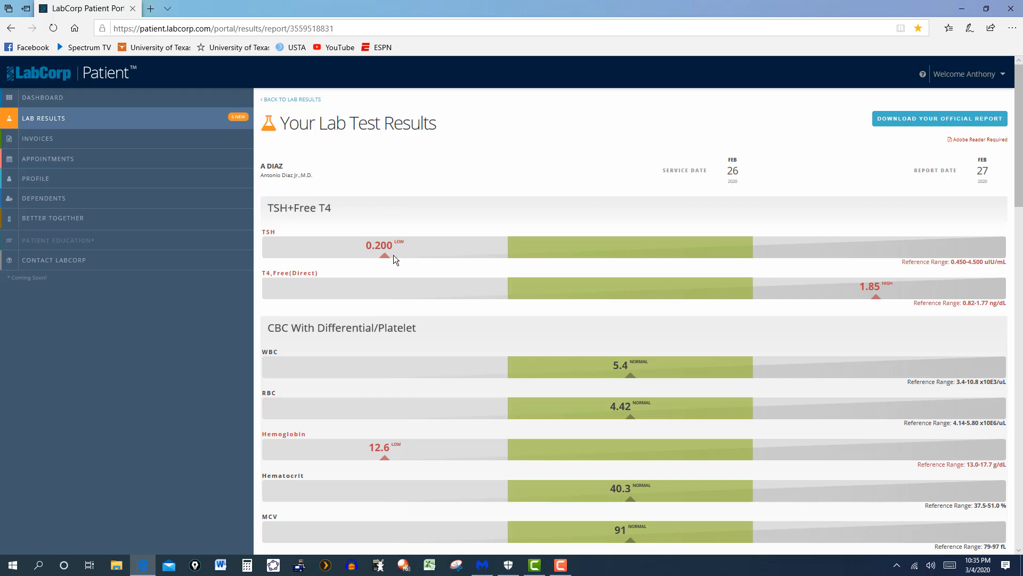
pyautogui.moveTo(991, 293)
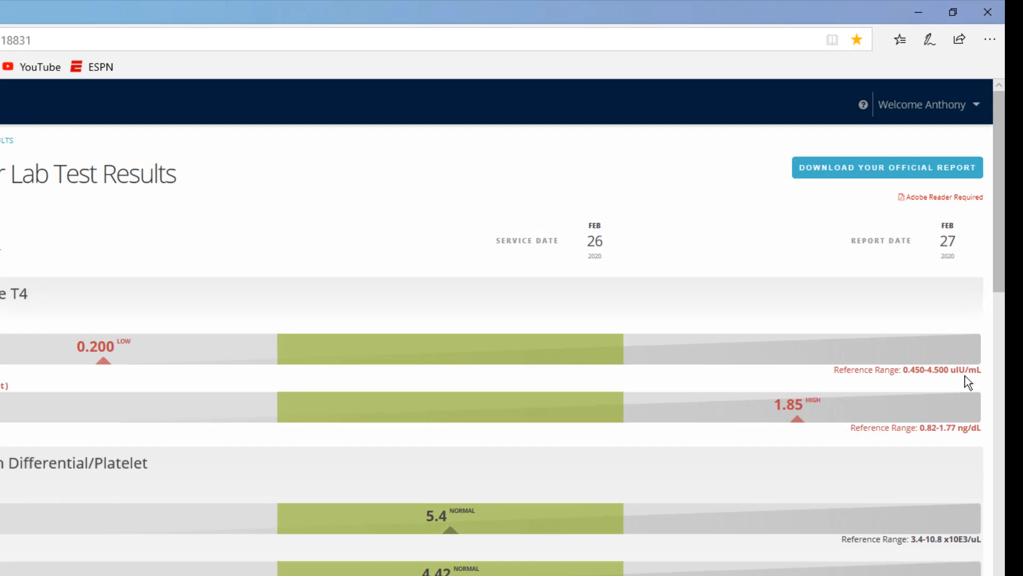
pyautogui.moveTo(226, 358)
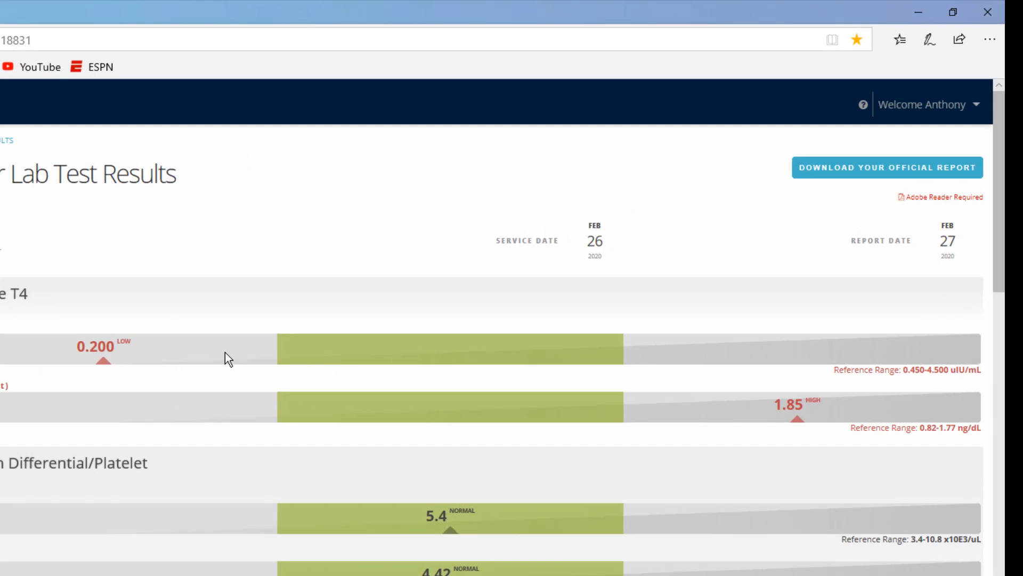
pyautogui.moveTo(203, 353)
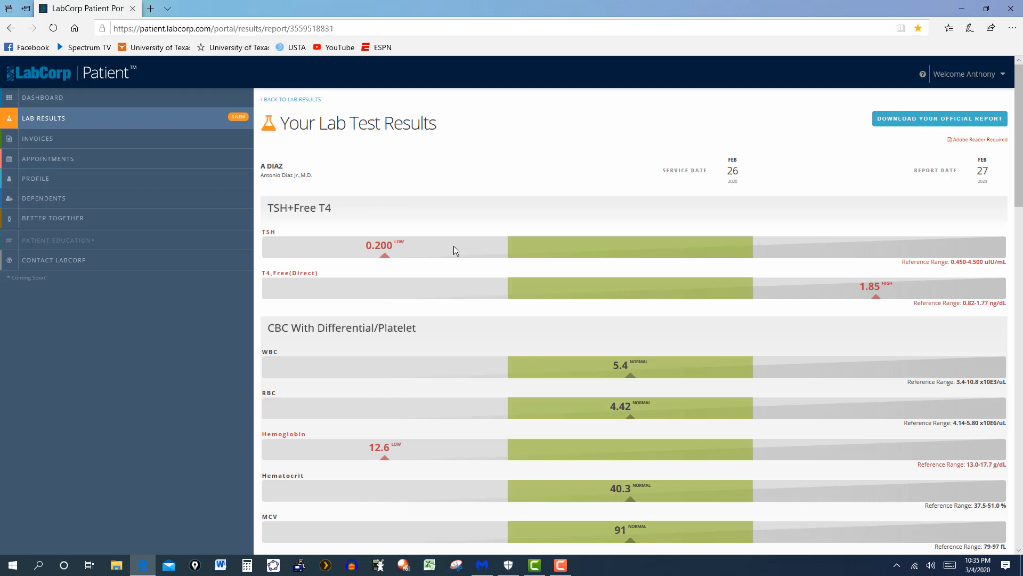
pyautogui.moveTo(381, 276)
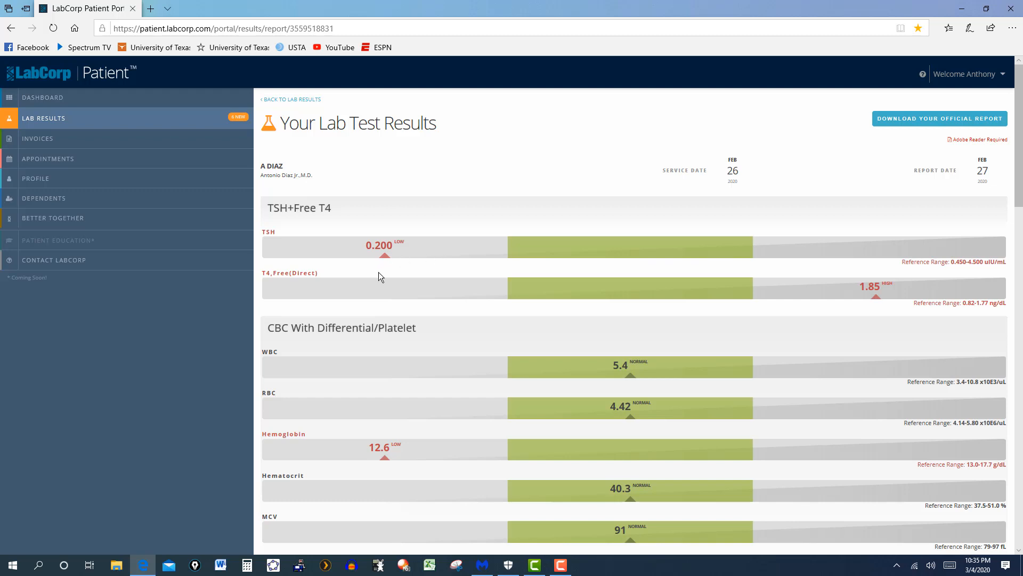
pyautogui.moveTo(286, 287)
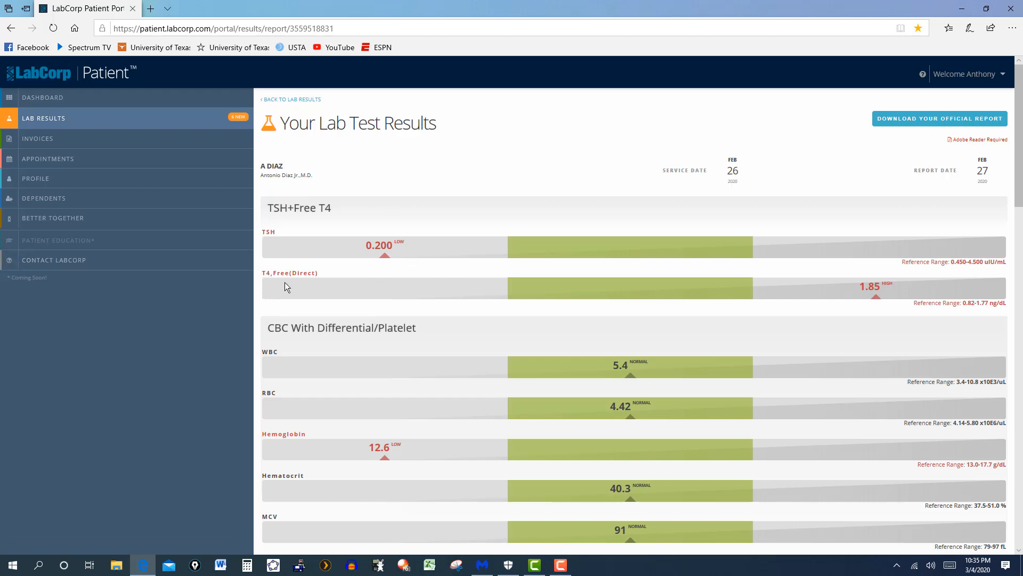
pyautogui.moveTo(277, 281)
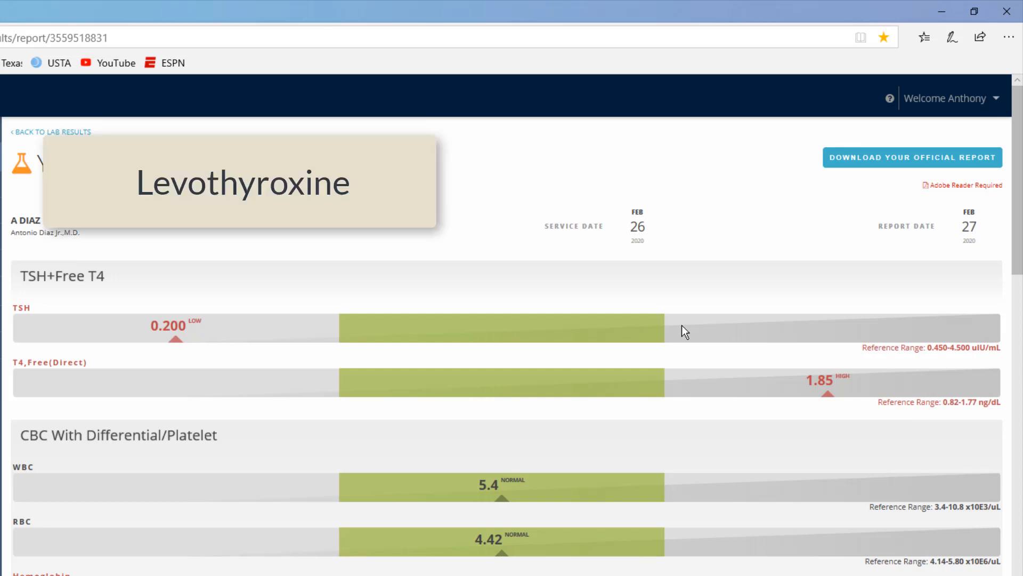
pyautogui.moveTo(828, 374)
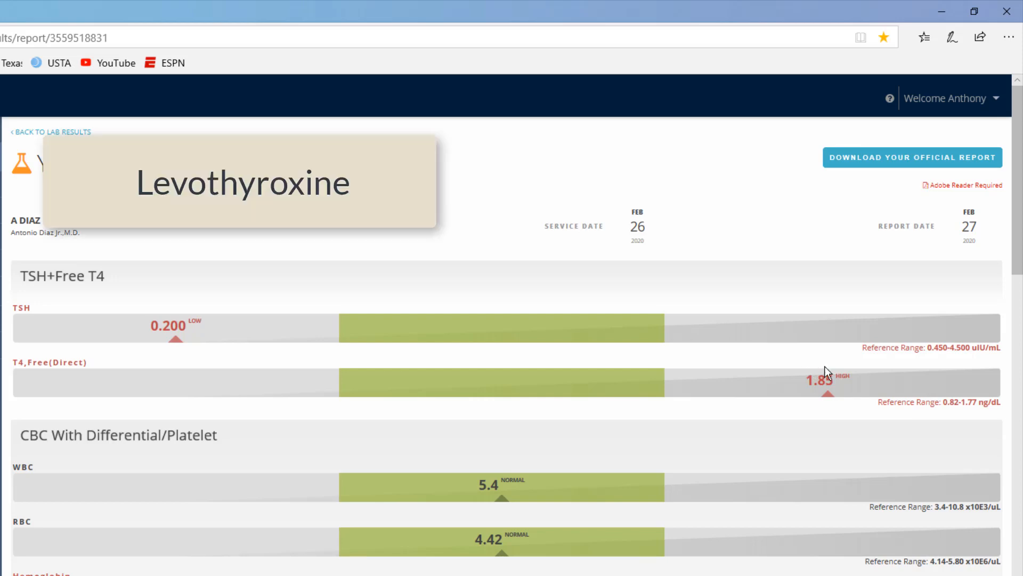
pyautogui.moveTo(802, 388)
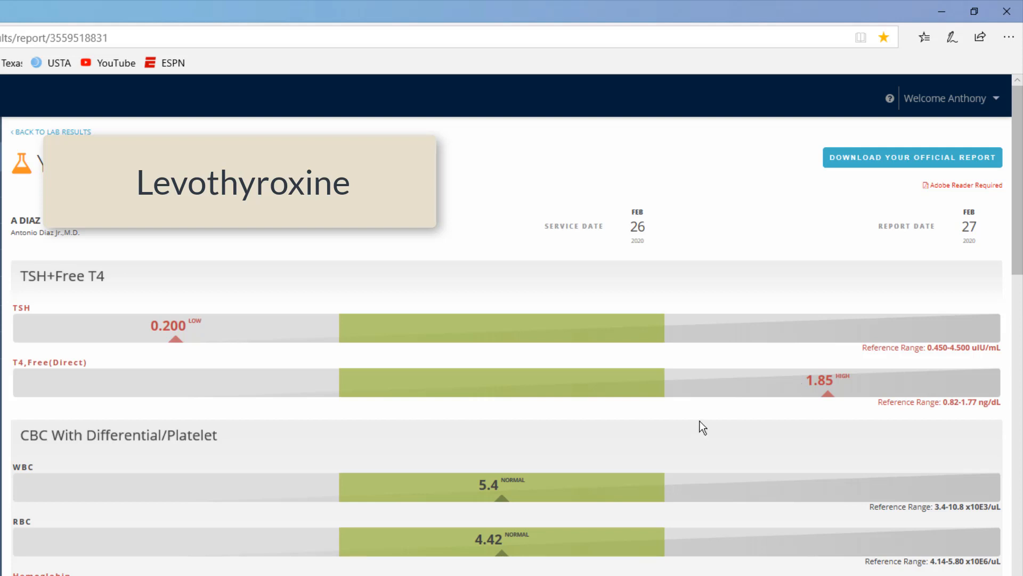
# Step: Scroll to the CBC panel showing low hemoglobin, low MCHC and high RDW
pyautogui.scroll(-3)
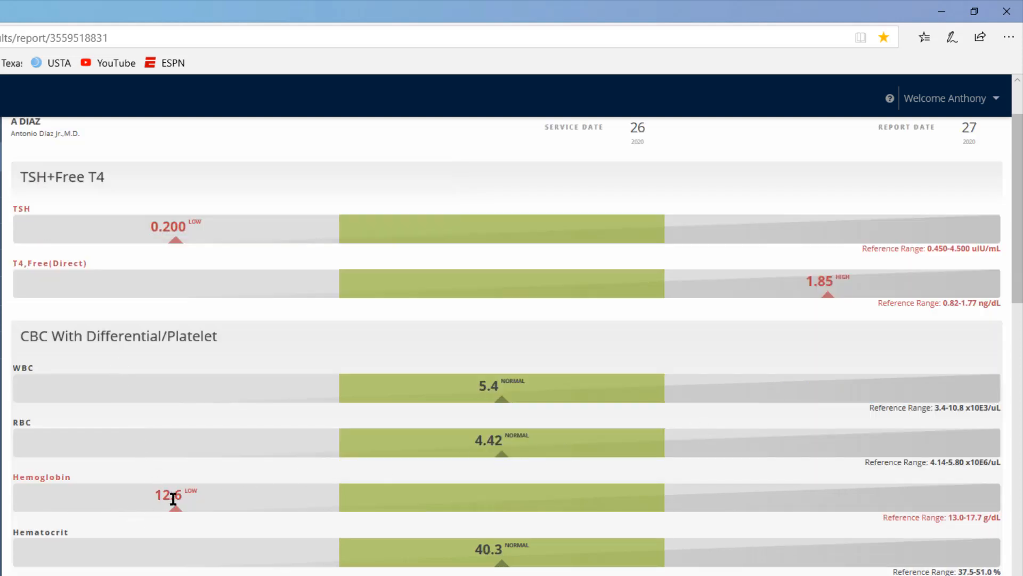
pyautogui.moveTo(188, 511)
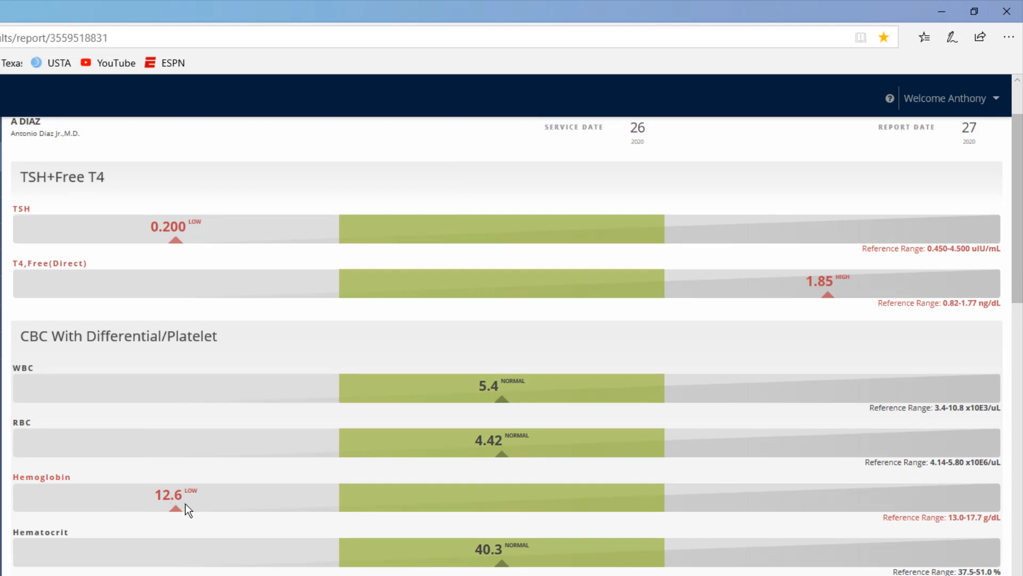
pyautogui.moveTo(995, 541)
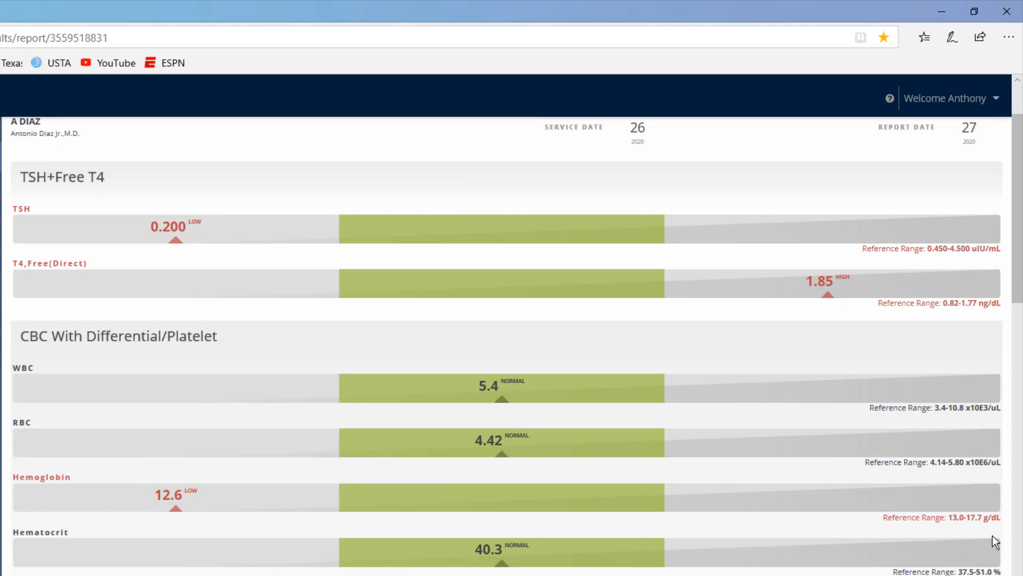
pyautogui.scroll(-3)
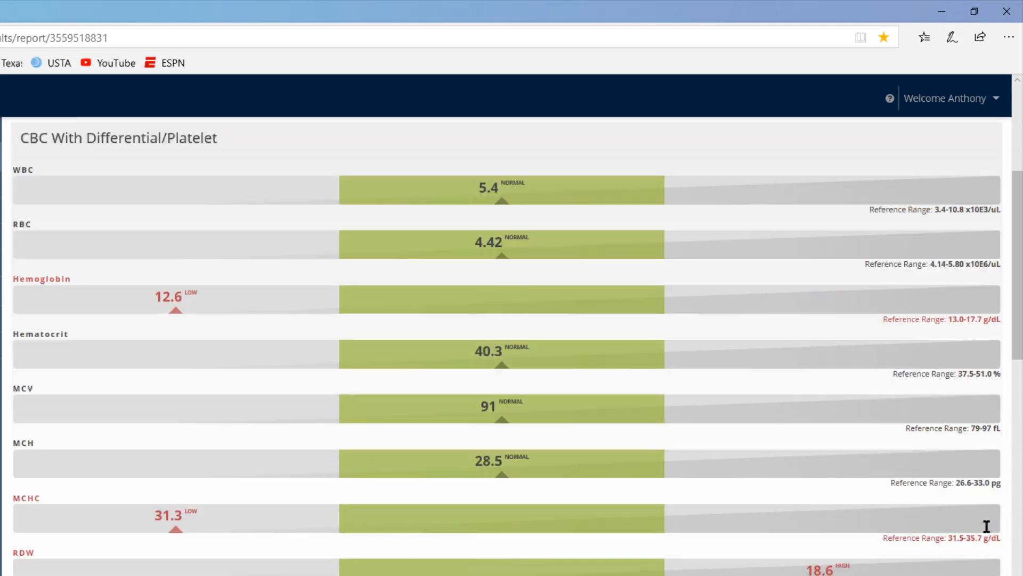
pyautogui.moveTo(133, 541)
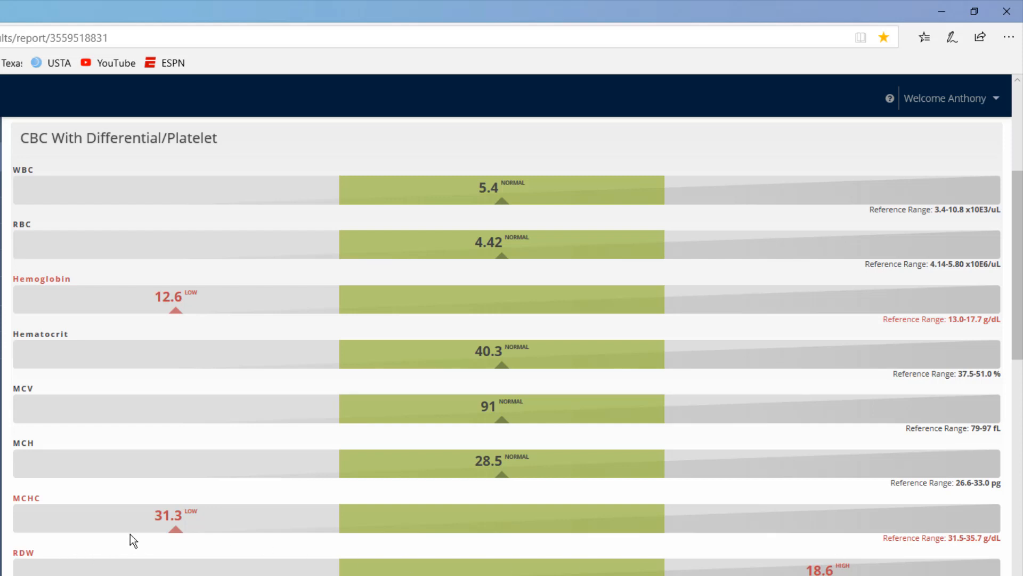
pyautogui.moveTo(185, 535)
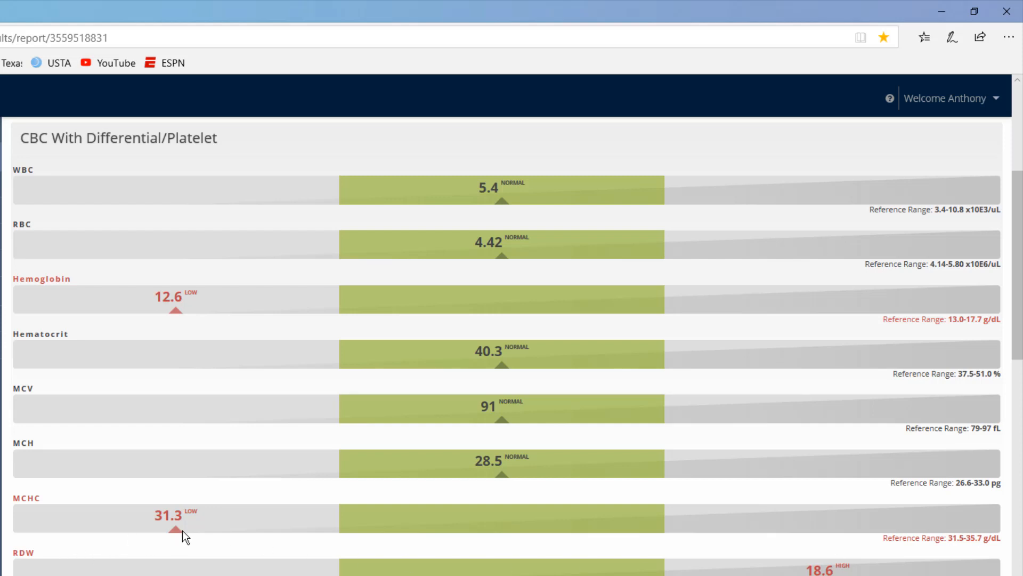
pyautogui.moveTo(199, 545)
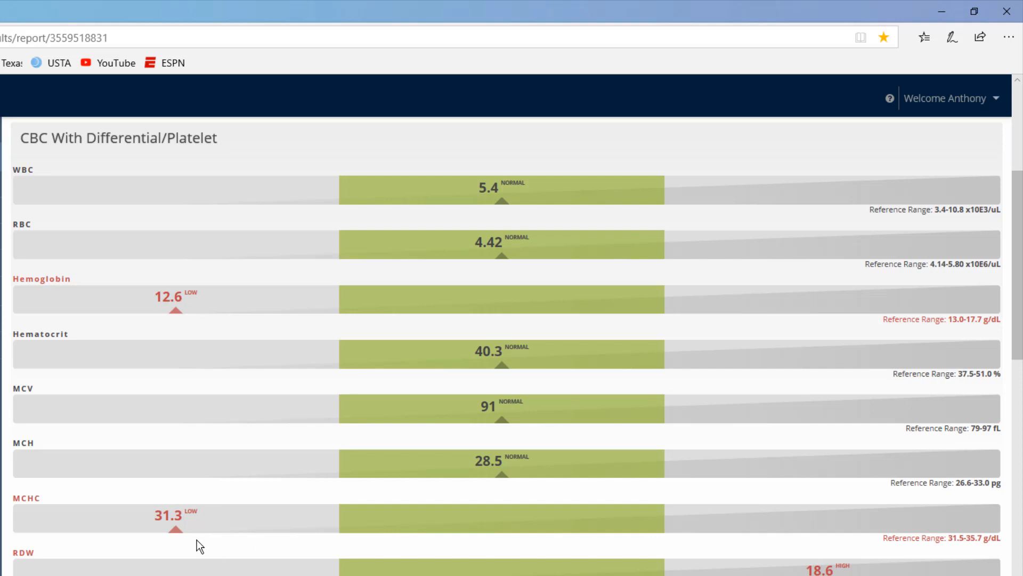
pyautogui.moveTo(968, 555)
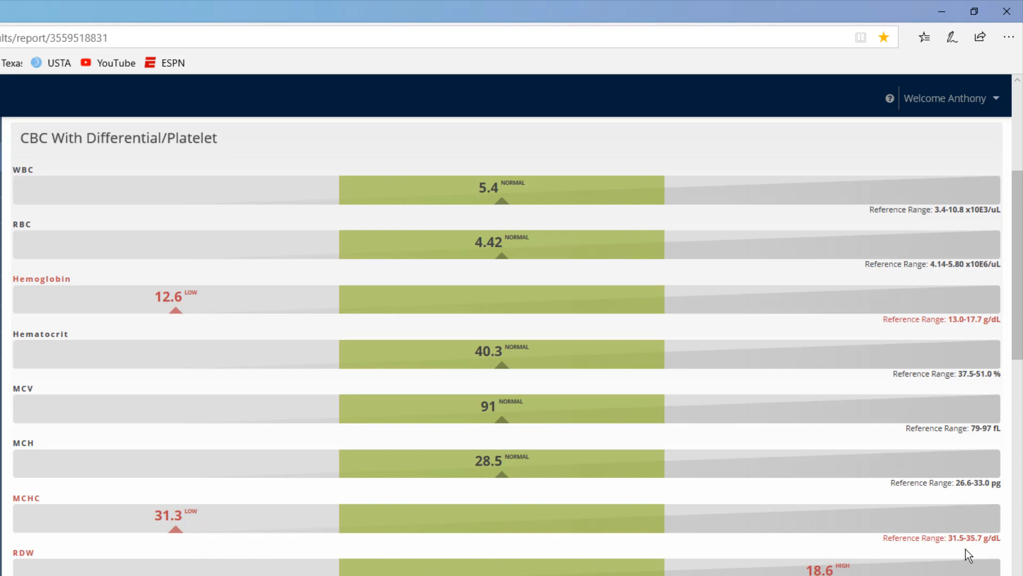
pyautogui.moveTo(17, 566)
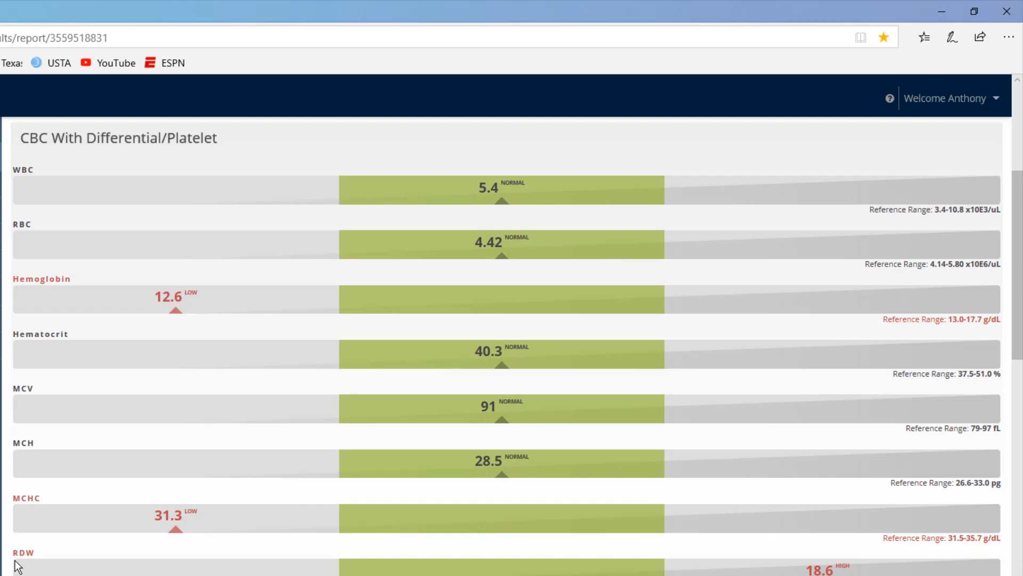
pyautogui.moveTo(27, 573)
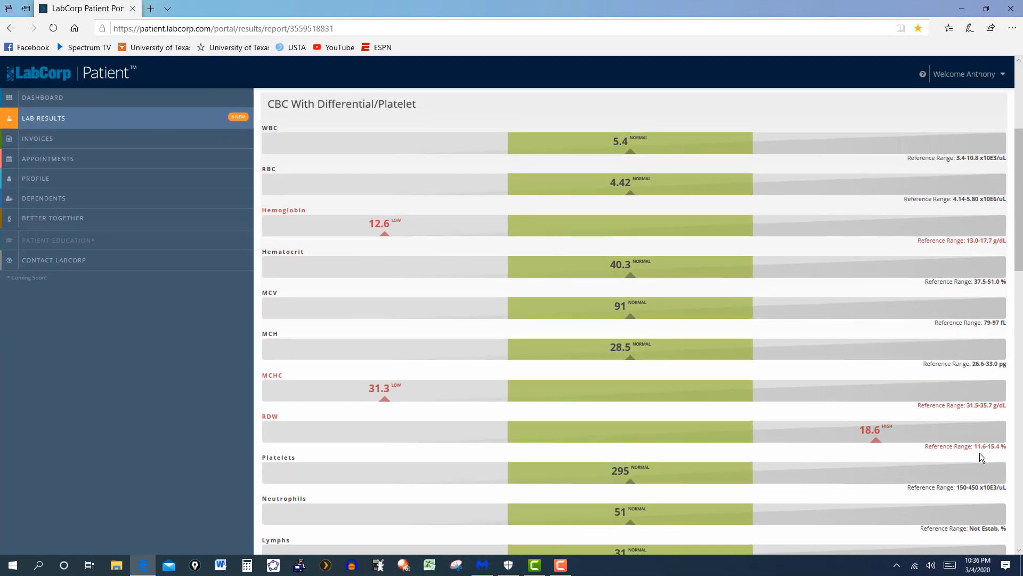
pyautogui.moveTo(544, 401)
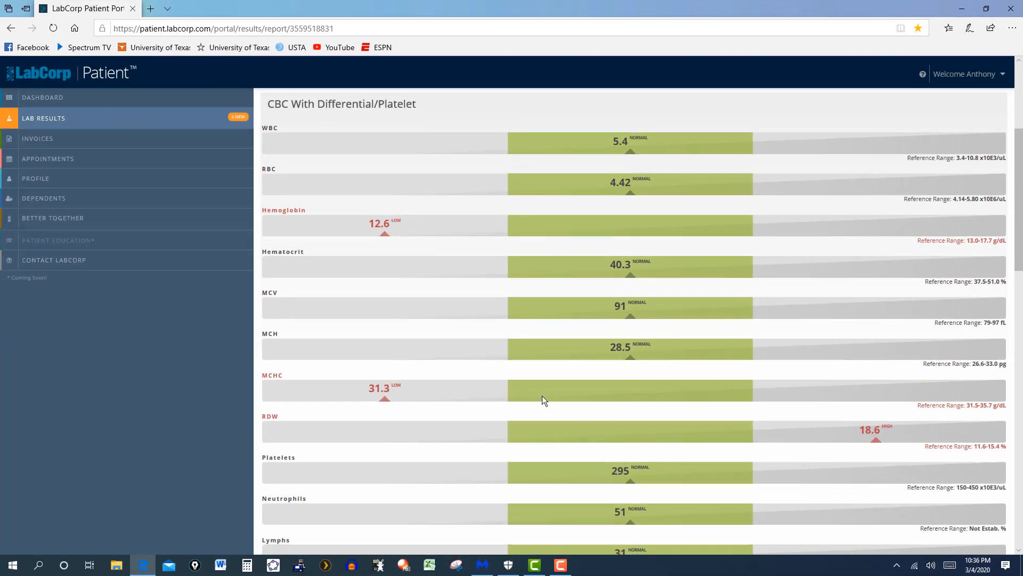
pyautogui.moveTo(408, 234)
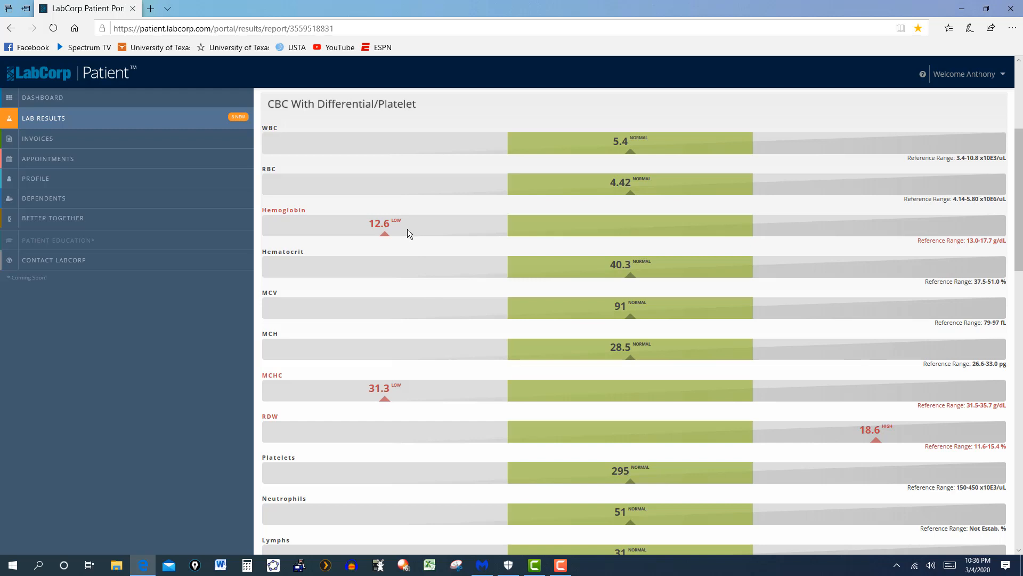
pyautogui.moveTo(459, 288)
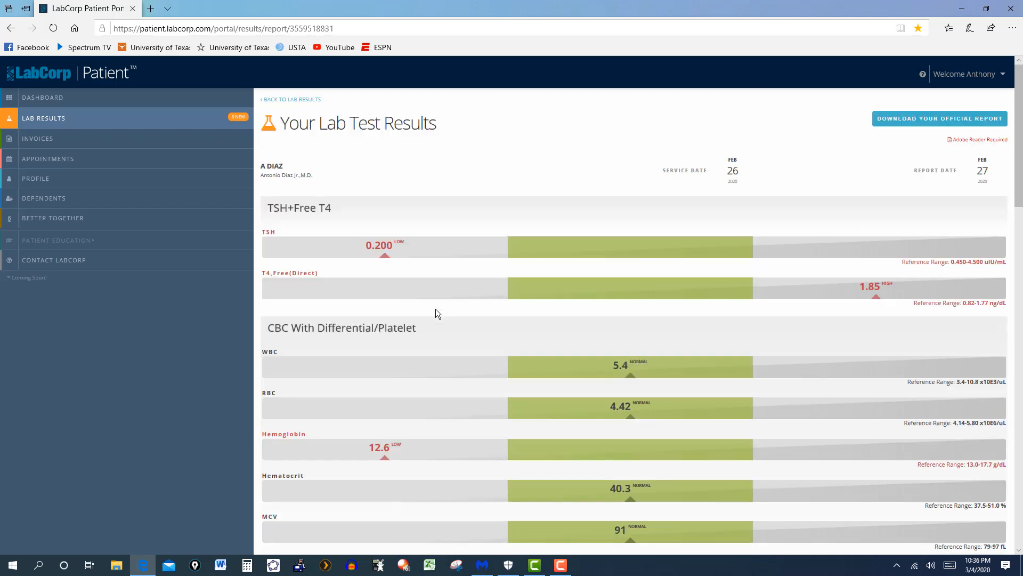
pyautogui.scroll(-3)
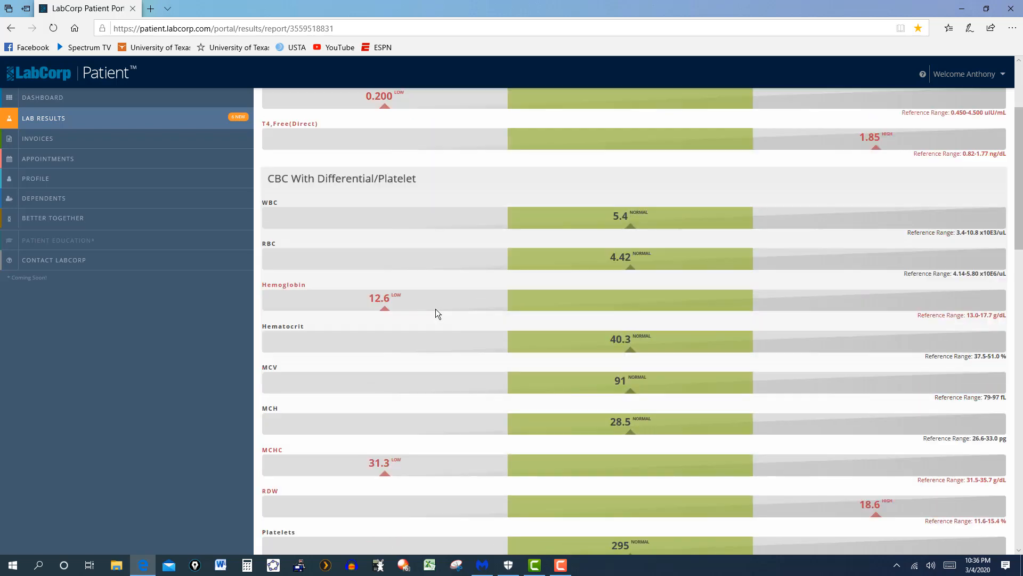
pyautogui.scroll(-3)
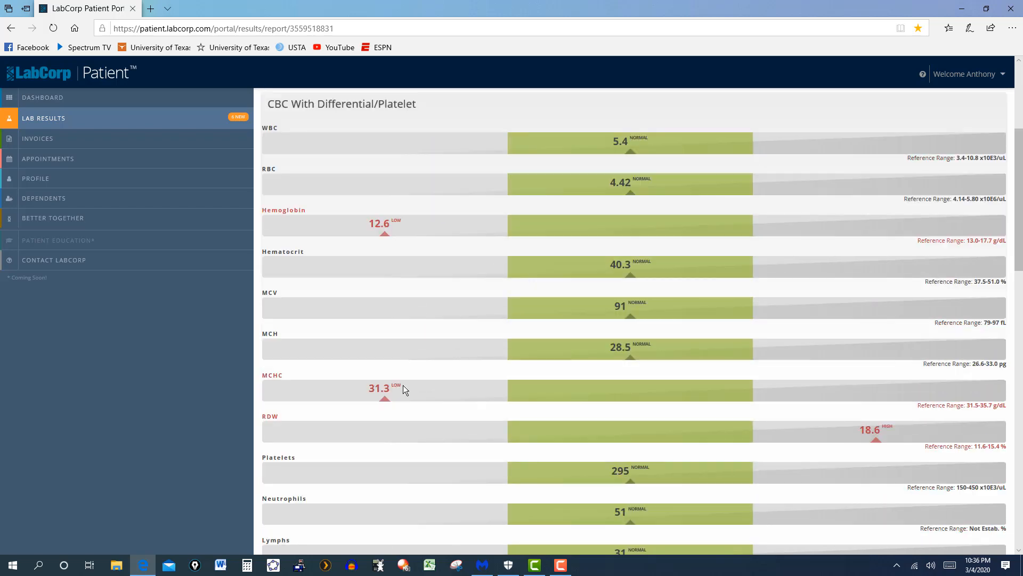
pyautogui.moveTo(588, 191)
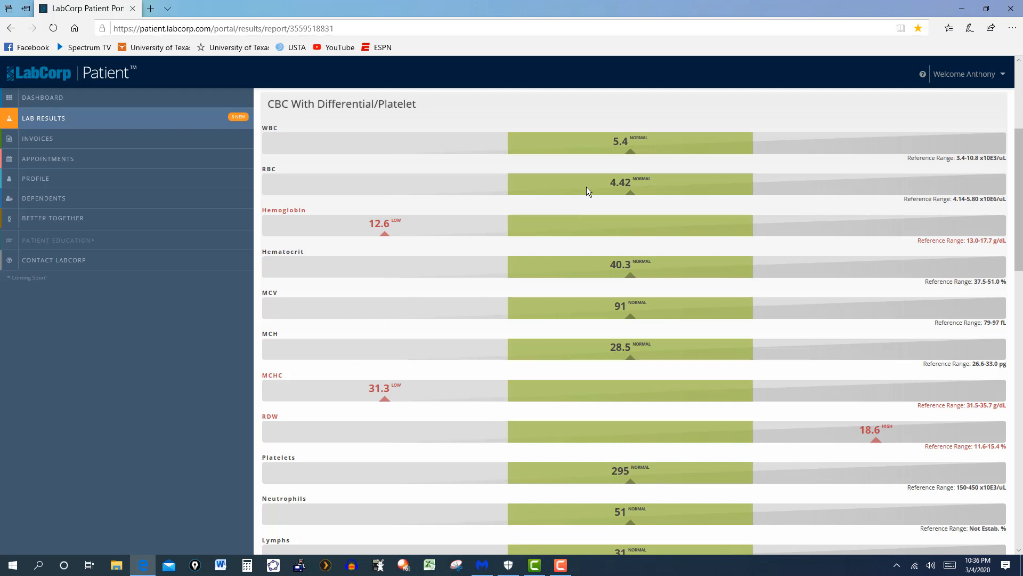
pyautogui.moveTo(625, 157)
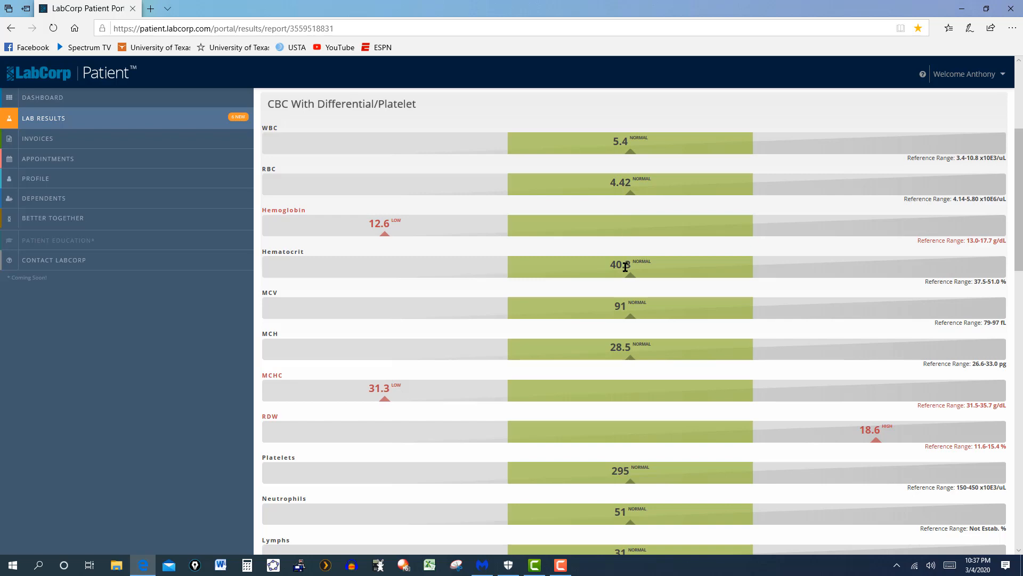
# Step: Scroll through the Lipid Panel and Vitamin D, 25-Hydroxy results
pyautogui.scroll(-3)
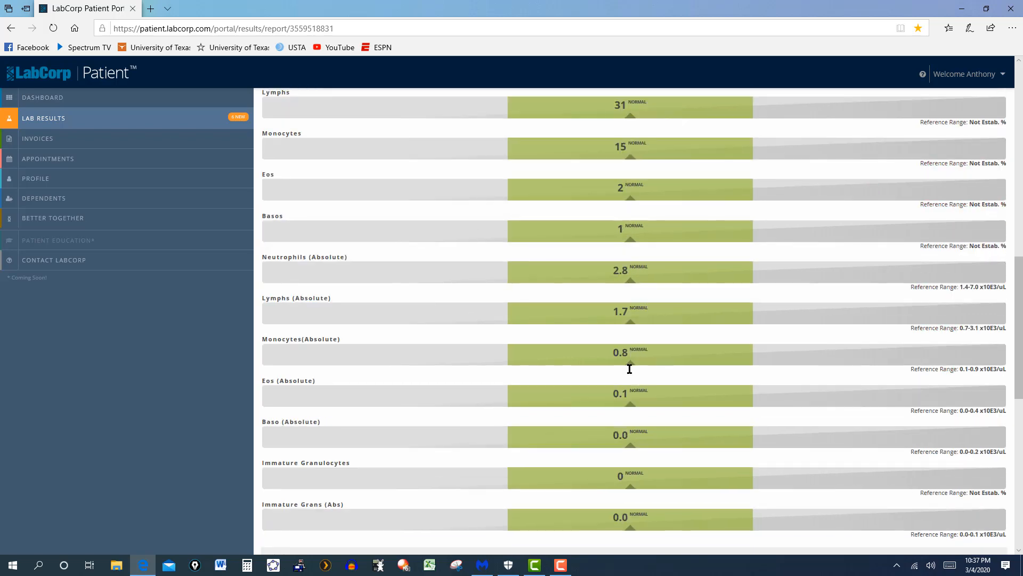
pyautogui.scroll(-3)
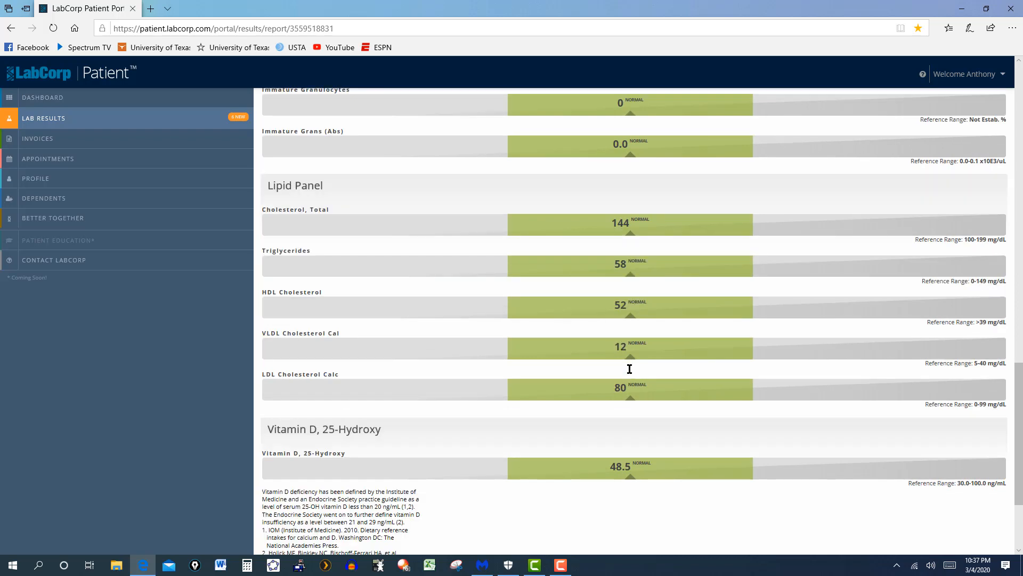
pyautogui.moveTo(590, 484)
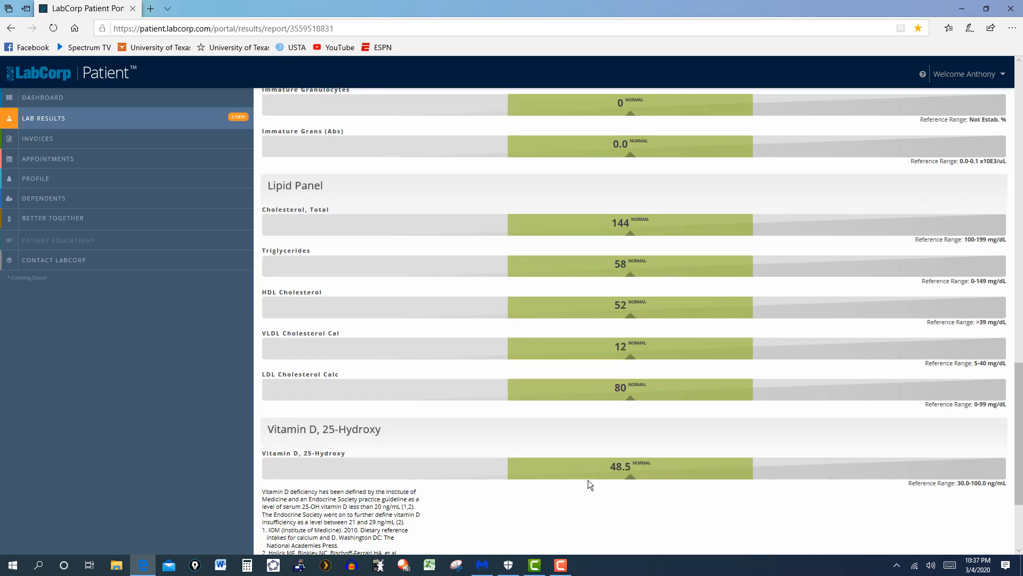
pyautogui.moveTo(981, 500)
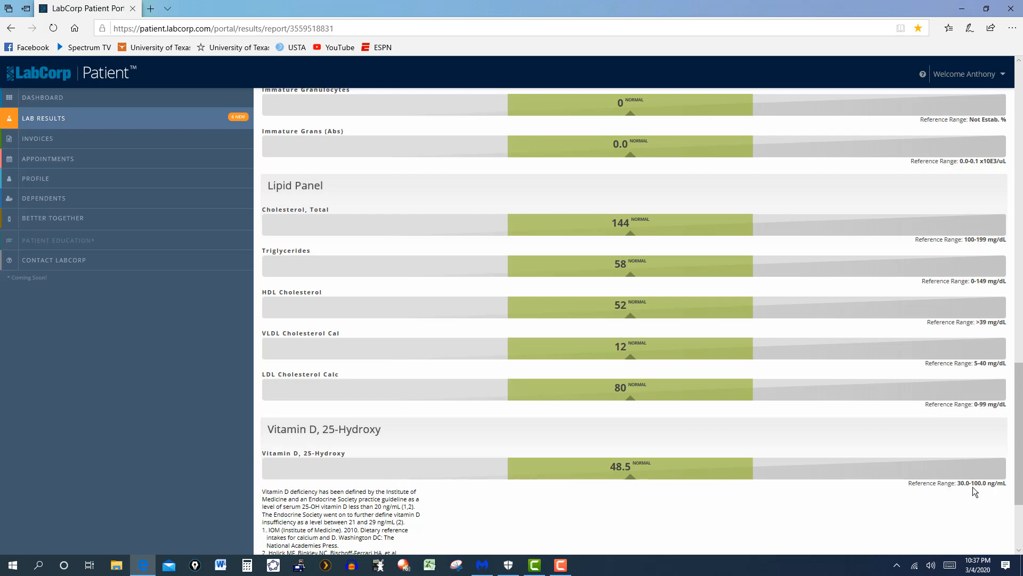
pyautogui.scroll(3)
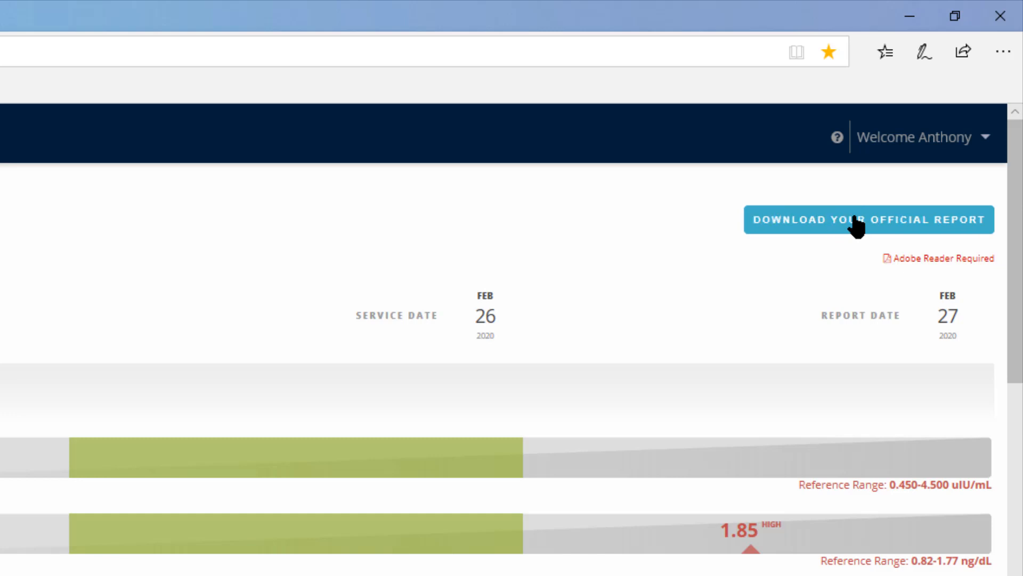
# Step: Download the official report and choose Save as from the download bar
pyautogui.click(867, 219)
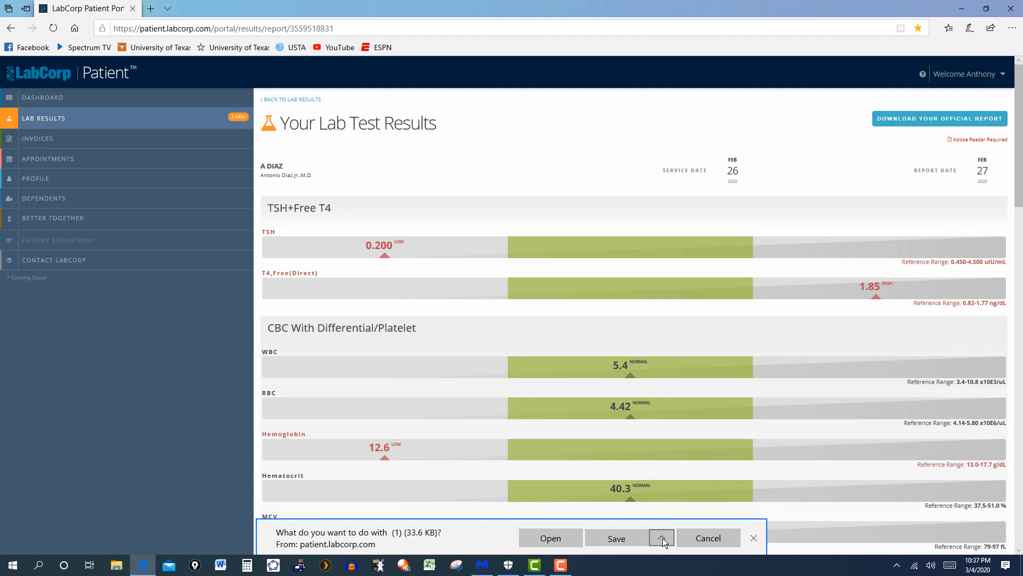
pyautogui.click(661, 538)
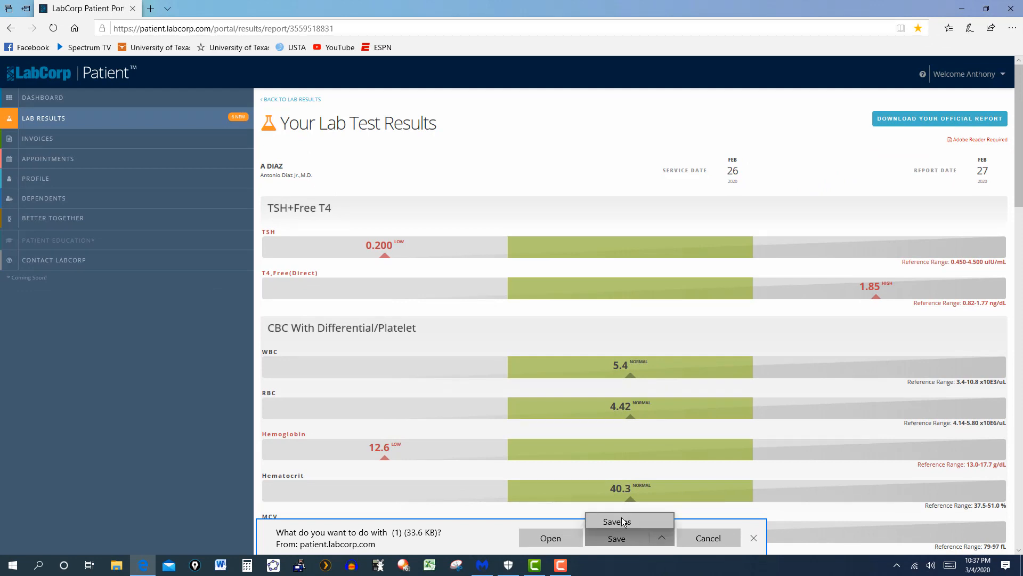
pyautogui.click(614, 520)
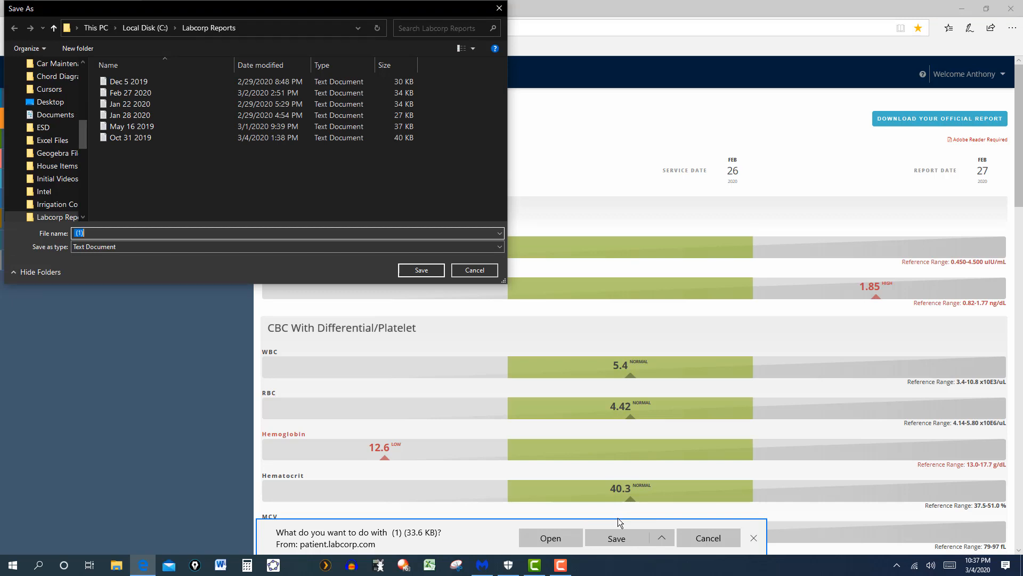
pyautogui.moveTo(974, 174)
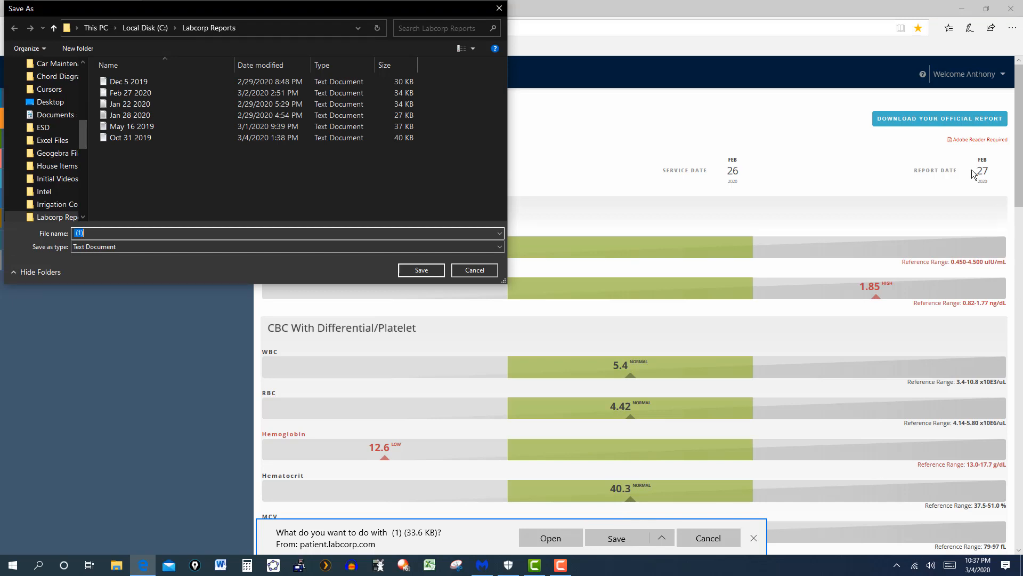
pyautogui.moveTo(974, 188)
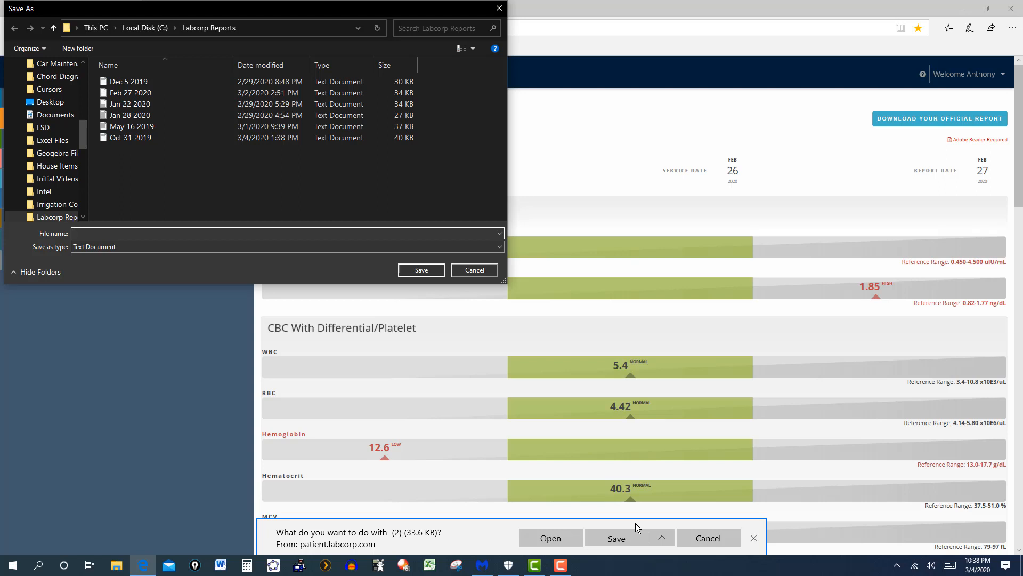
# Step: Save the report as 'Feb 27 2020' in Labcorp Reports, replacing the existing file
pyautogui.click(287, 233)
pyautogui.write('Feb 27 2020')
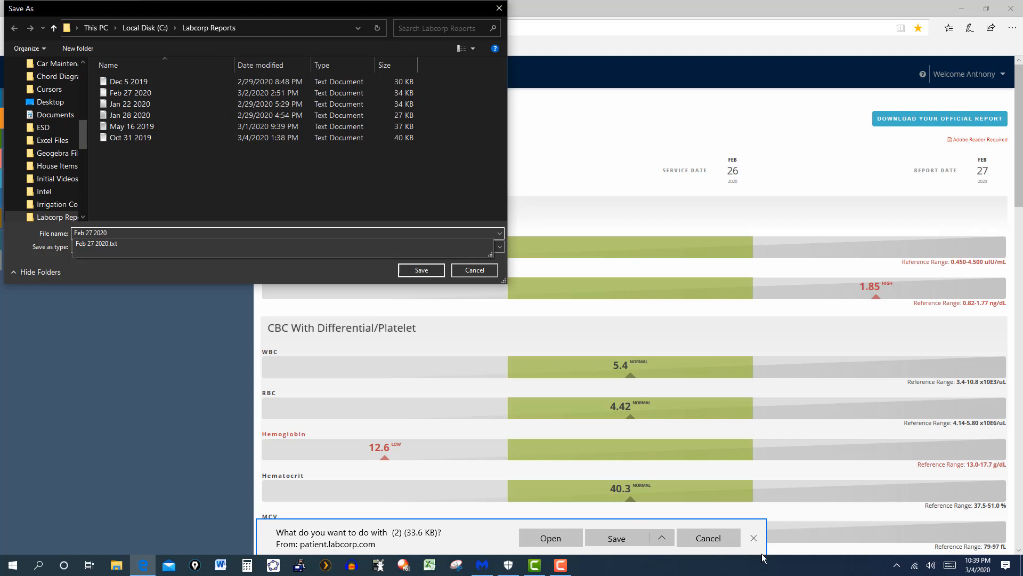
pyautogui.click(420, 270)
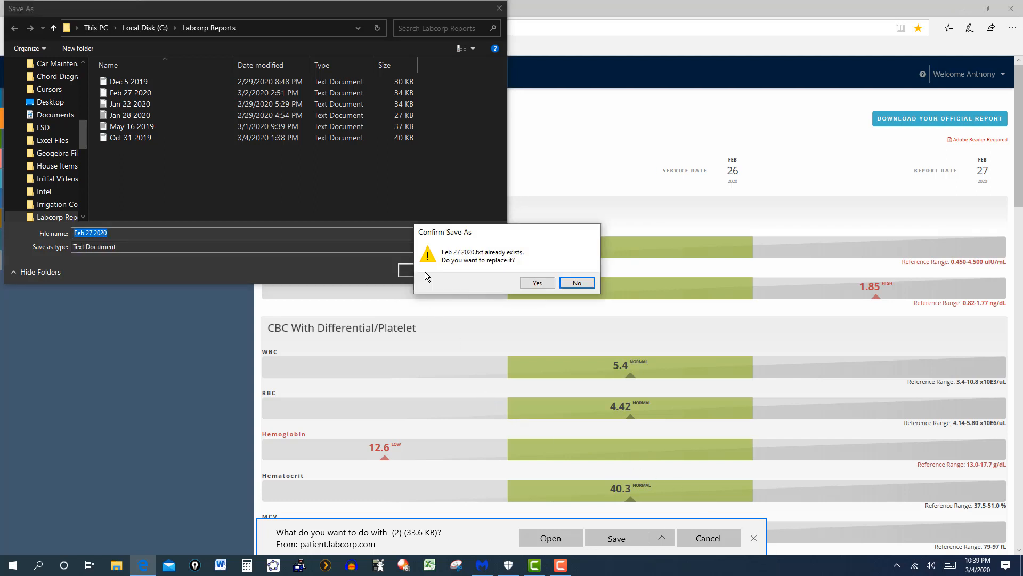
pyautogui.moveTo(463, 274)
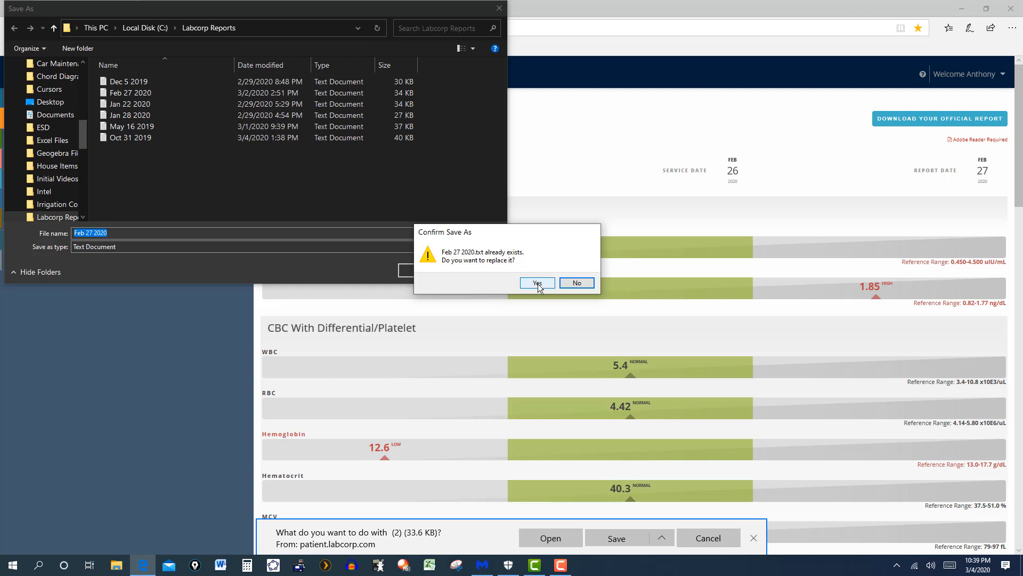
pyautogui.click(537, 283)
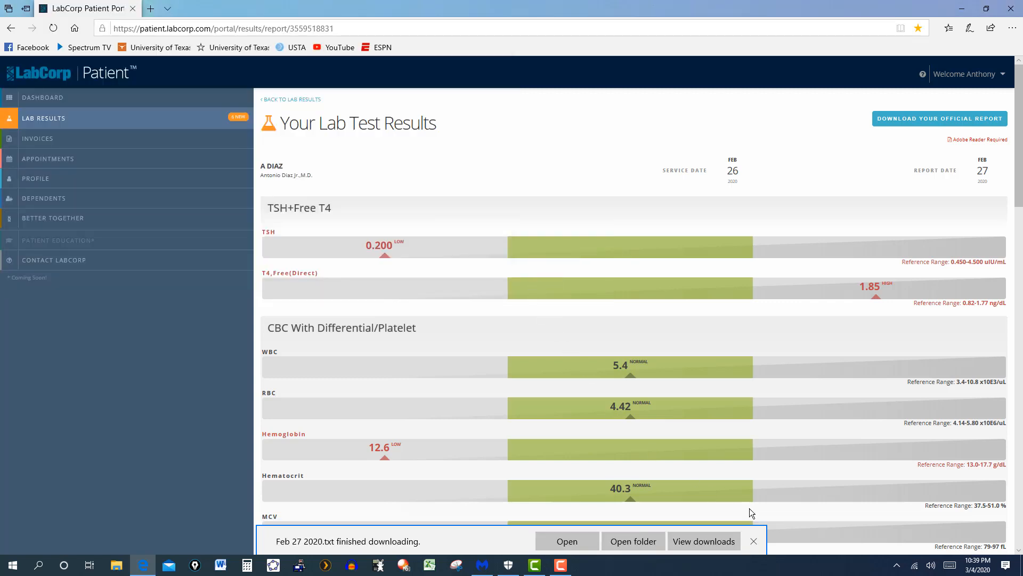
pyautogui.moveTo(753, 541)
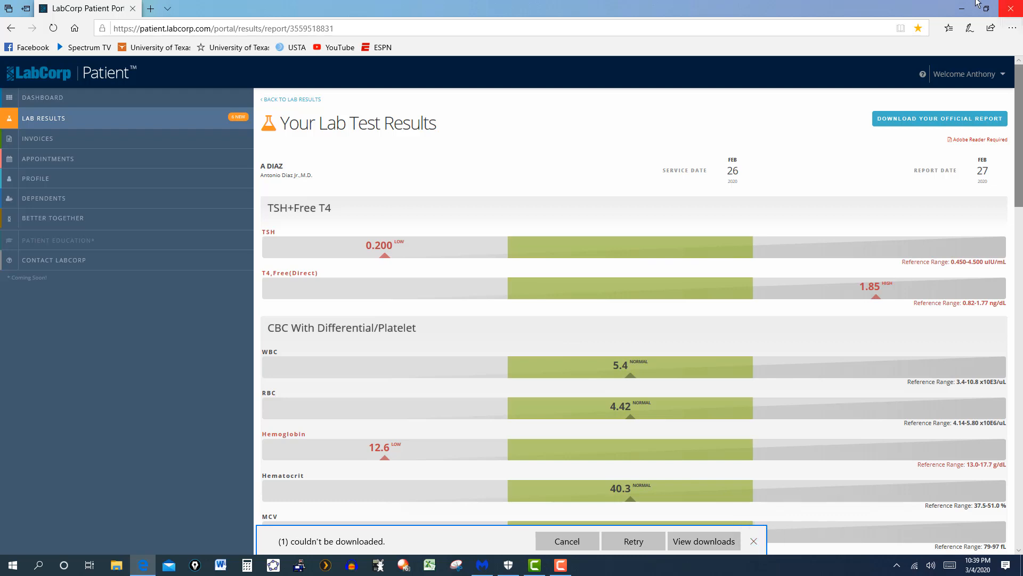
pyautogui.moveTo(1012, 9)
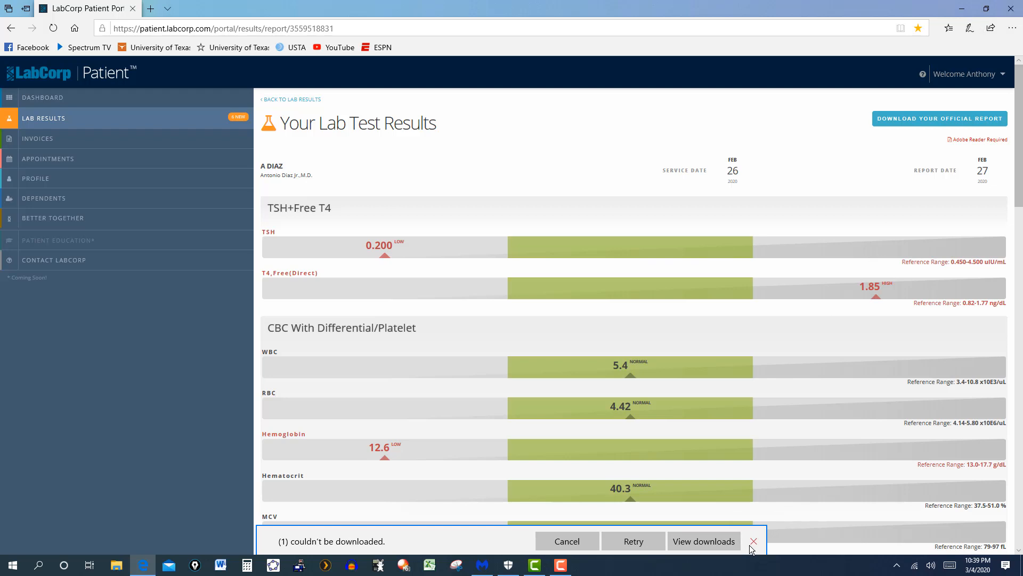
# Step: Close the browser's download notification bar
pyautogui.click(11, 563)
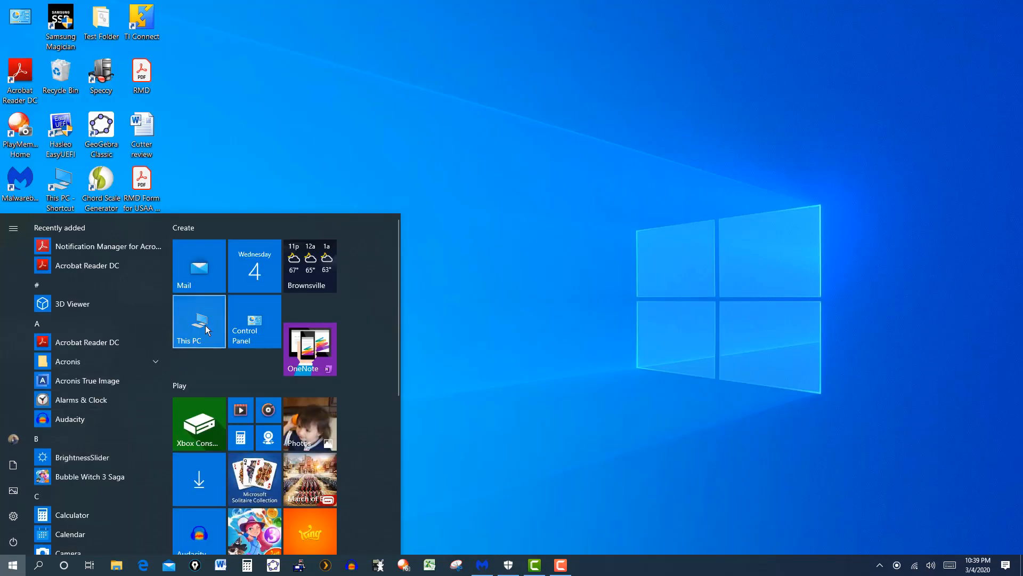
# Step: Open the Labcorp Reports folder in This PC and right-click 'Feb 27 2020'
pyautogui.click(199, 320)
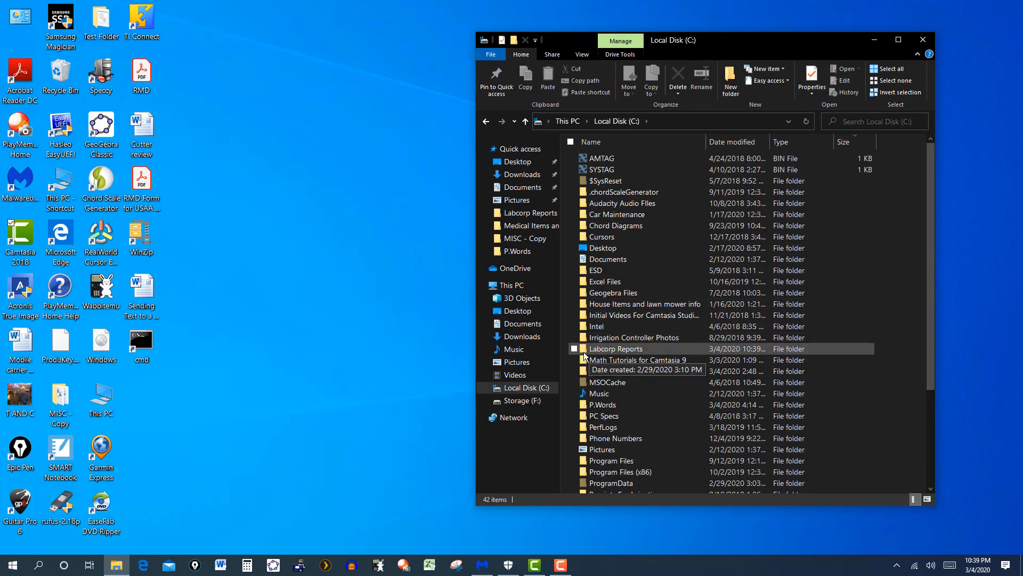
pyautogui.doubleClick(616, 349)
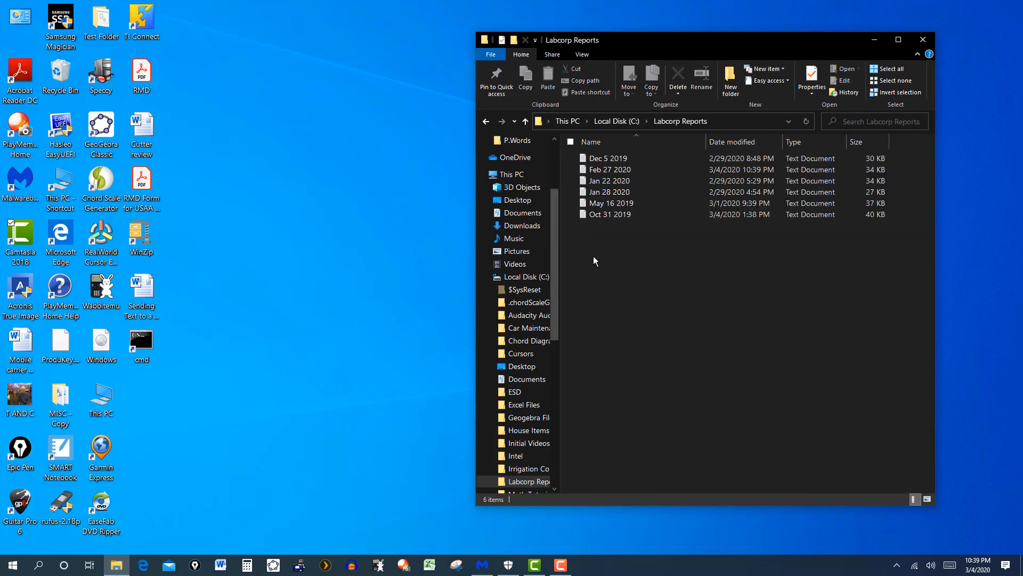
pyautogui.moveTo(609, 170)
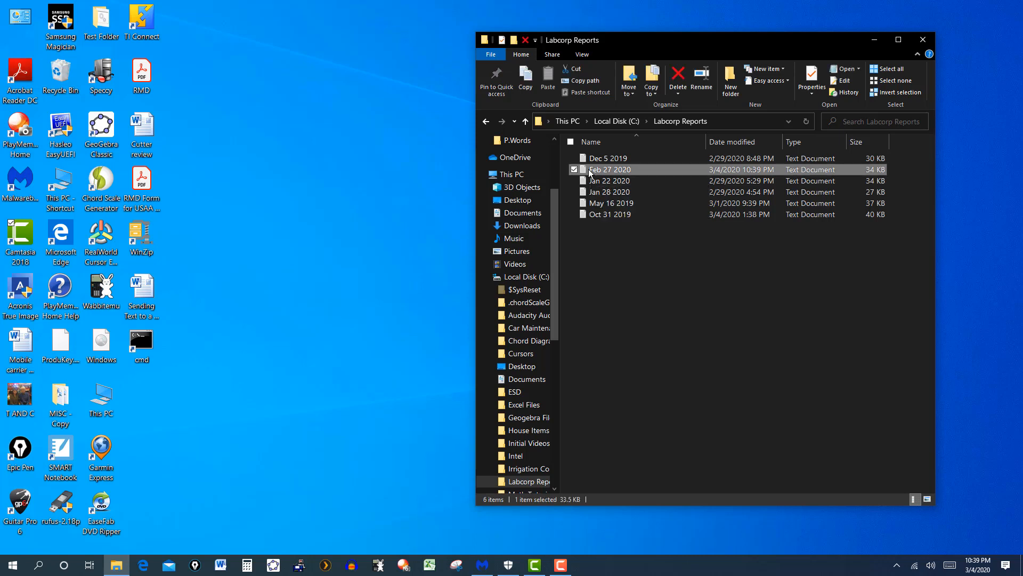
pyautogui.rightClick(610, 170)
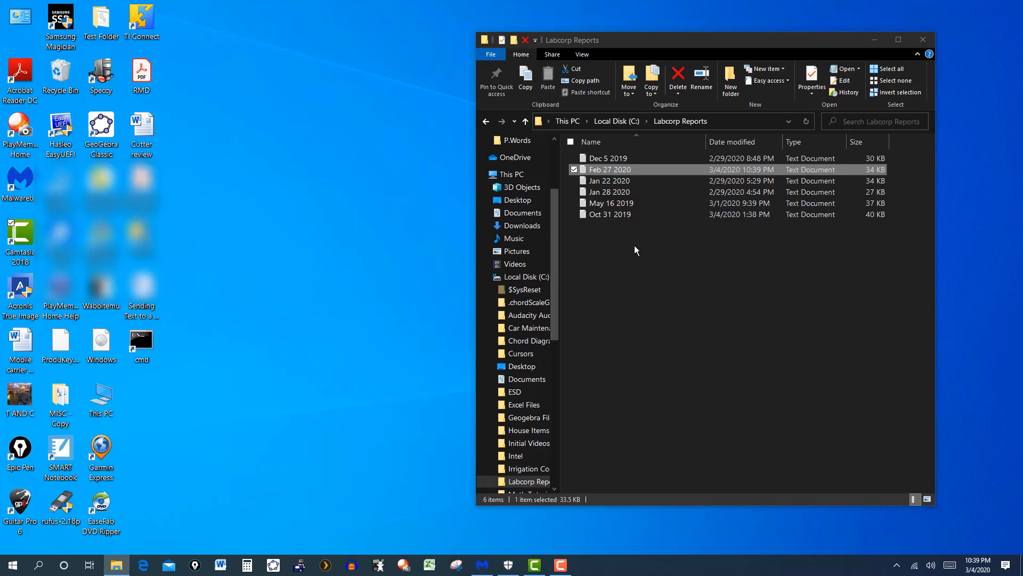
# Step: Open 'Feb 27 2020' in Acrobat Reader and scroll to page 2's cholesterol, vitamin D and T3
pyautogui.doubleClick(610, 169)
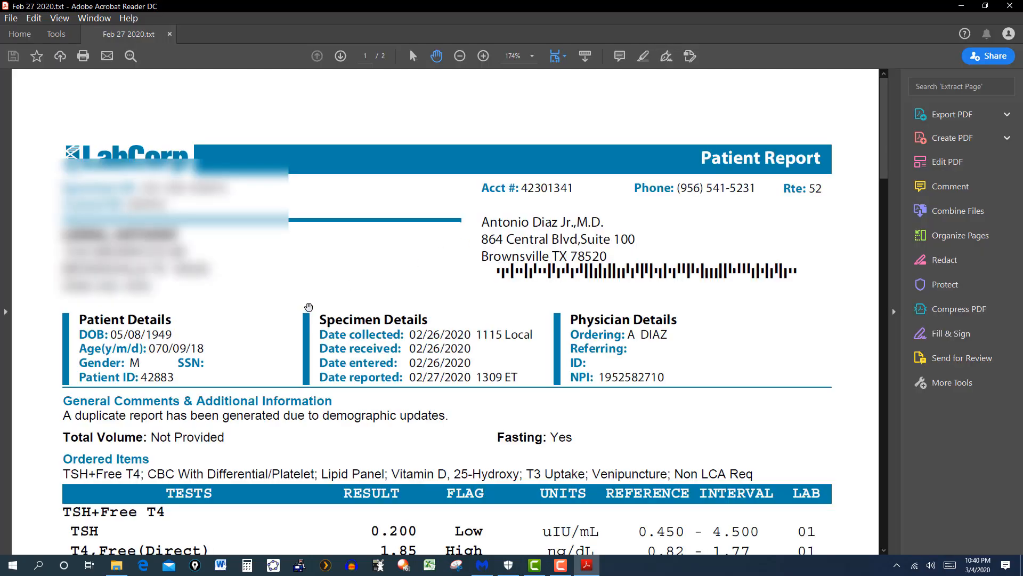
pyautogui.scroll(-3)
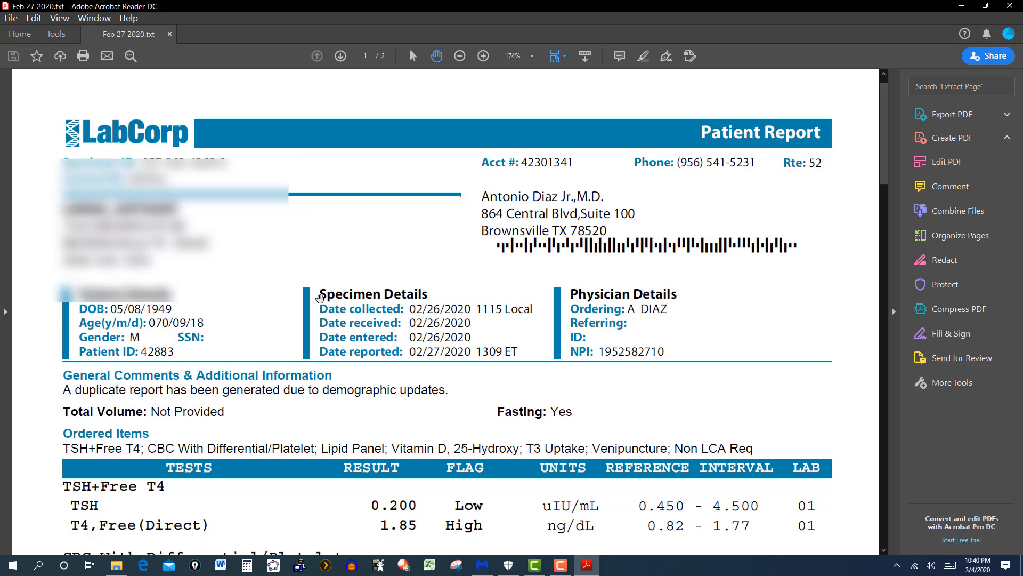
pyautogui.scroll(-3)
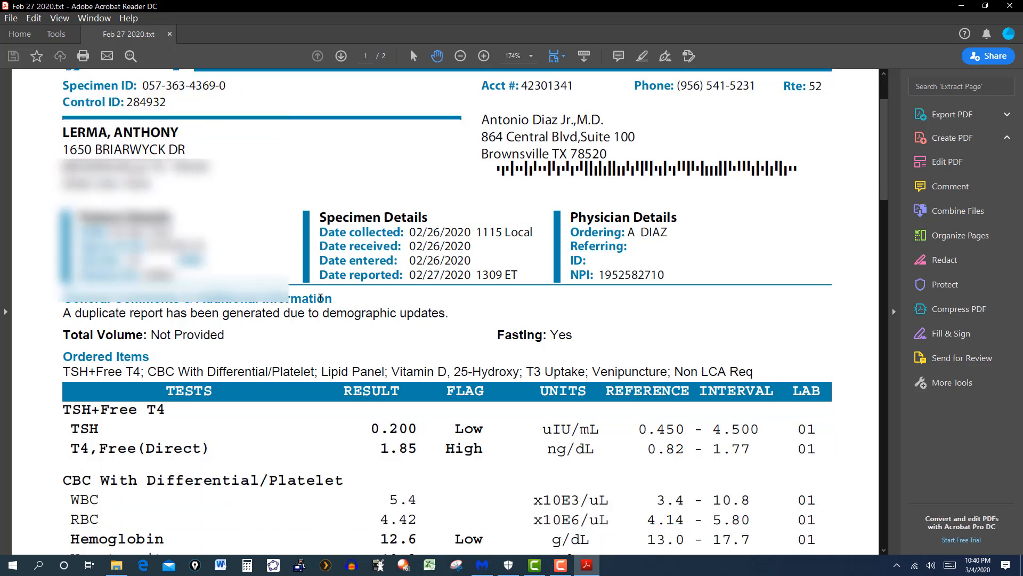
pyautogui.scroll(-3)
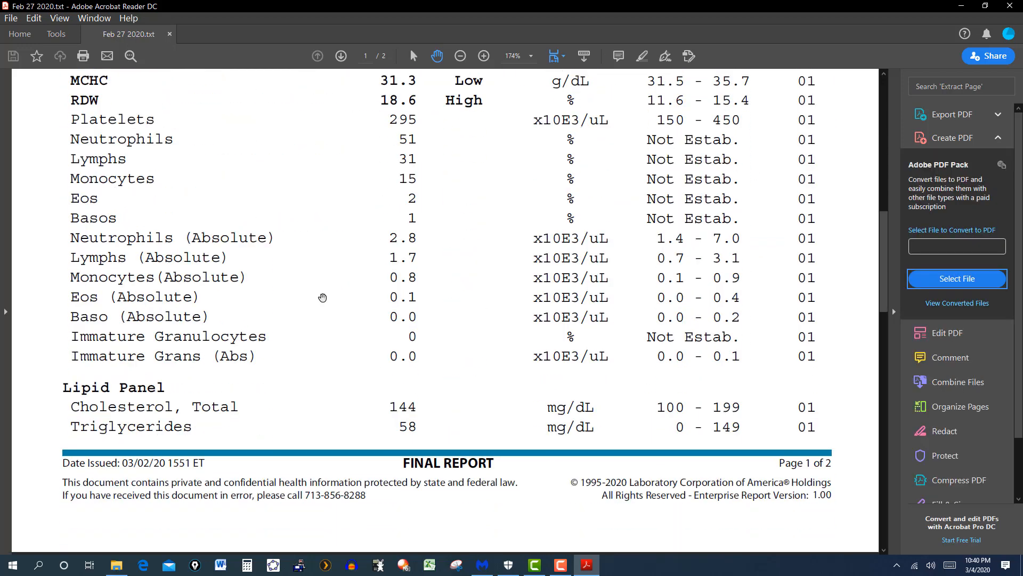
pyautogui.scroll(-3)
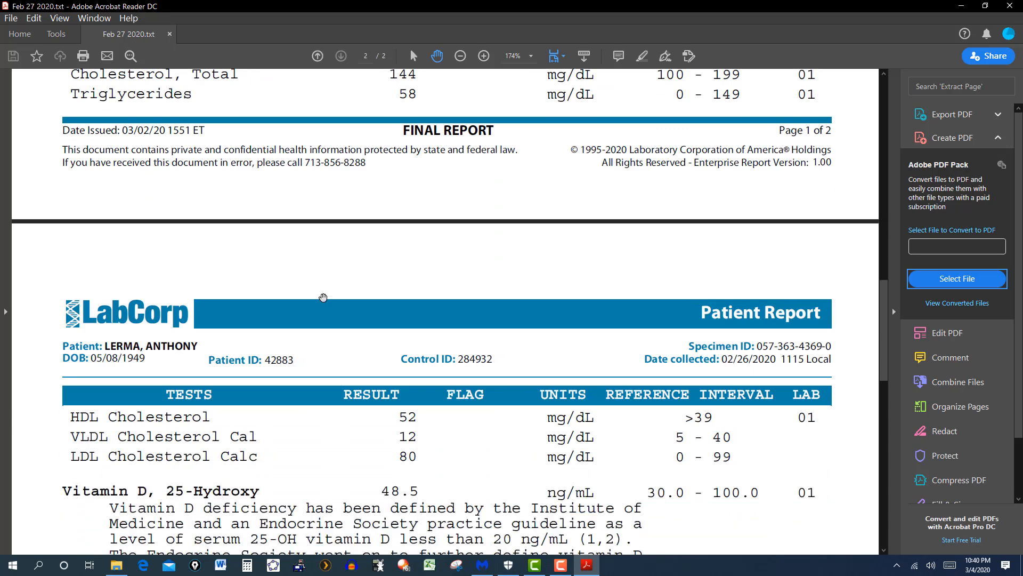
pyautogui.scroll(-3)
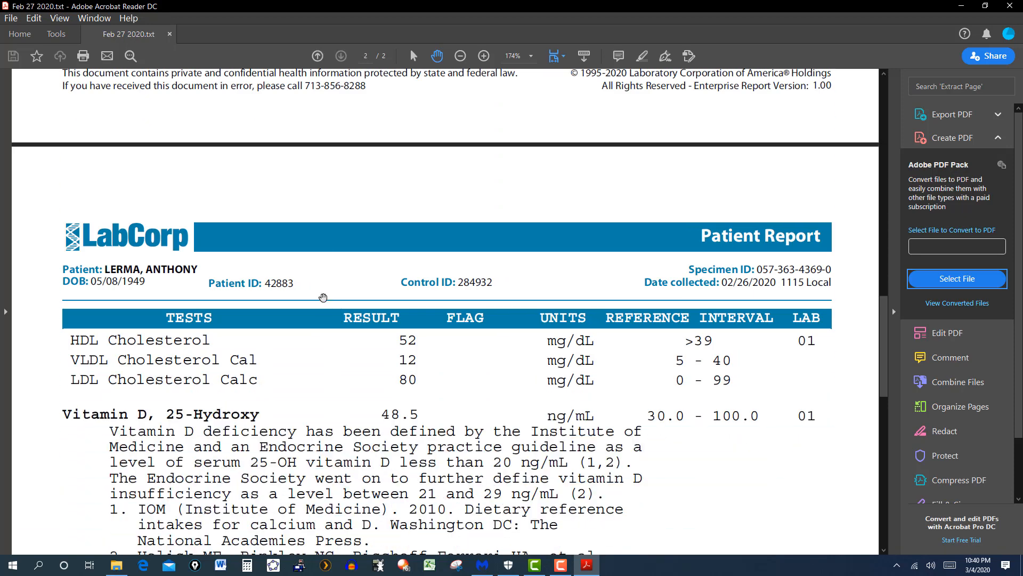
pyautogui.scroll(-3)
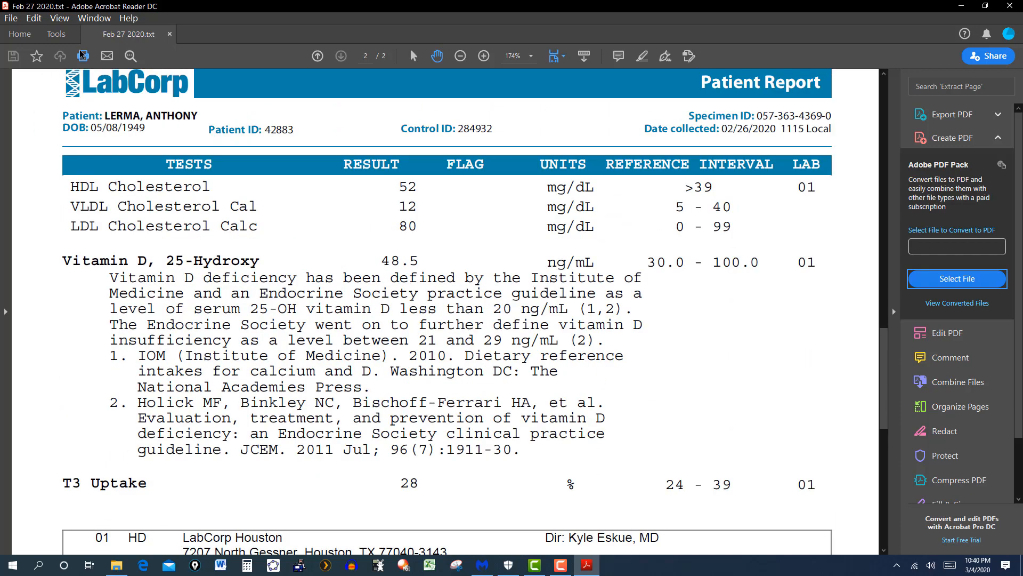
pyautogui.moveTo(82, 55)
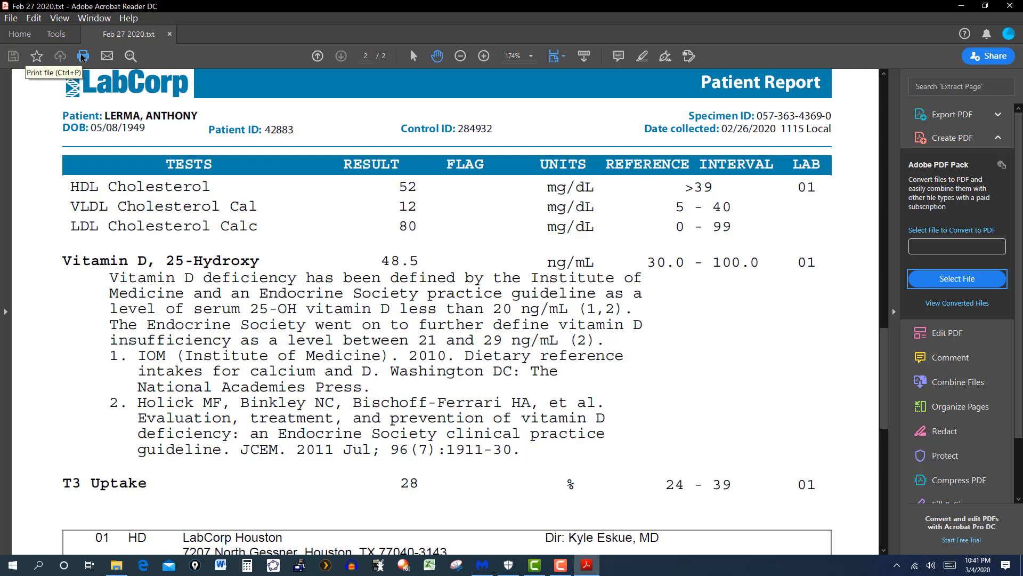
pyautogui.click(83, 56)
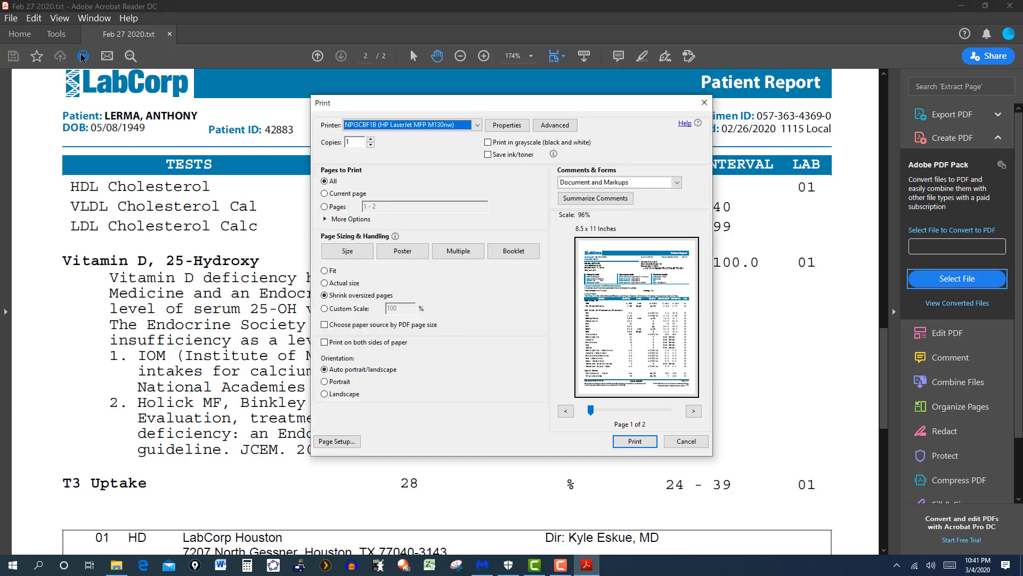
pyautogui.moveTo(500, 258)
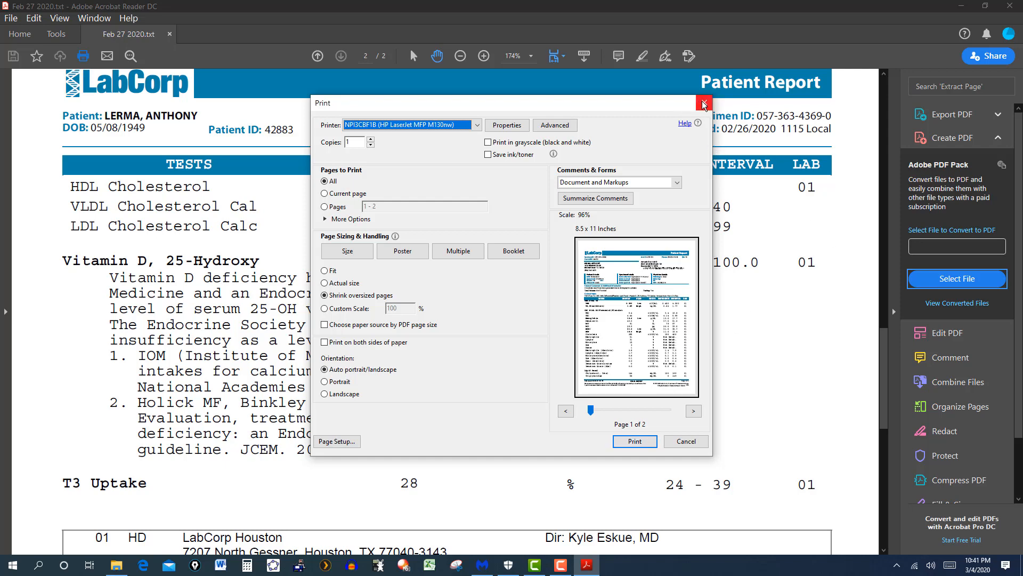
pyautogui.moveTo(703, 105)
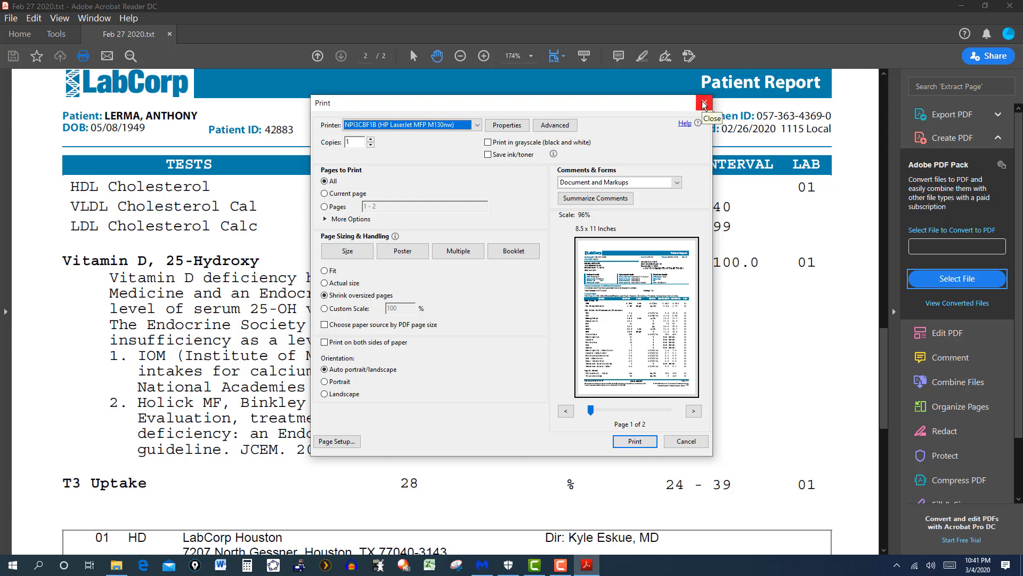
pyautogui.click(703, 103)
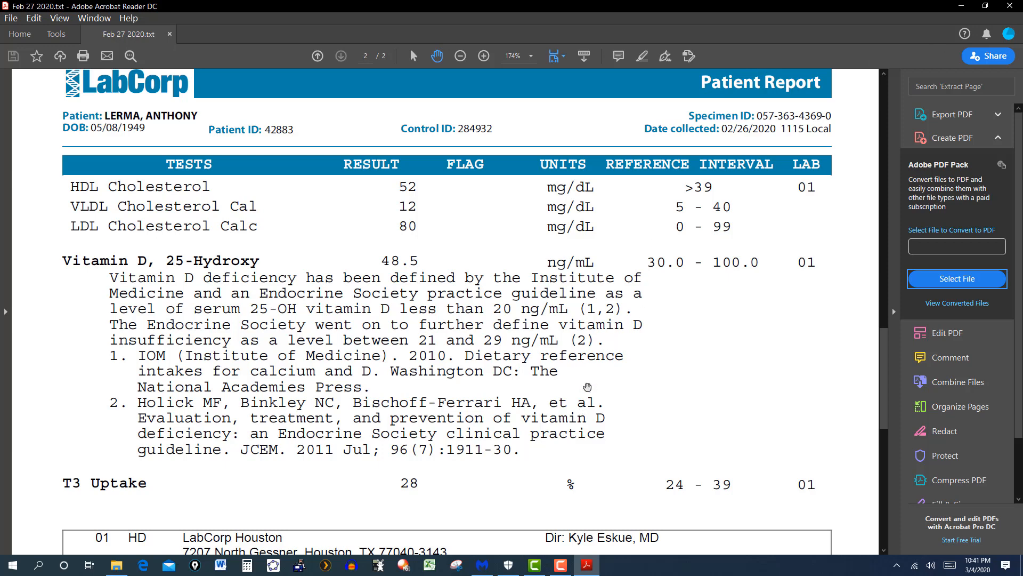
pyautogui.click(82, 56)
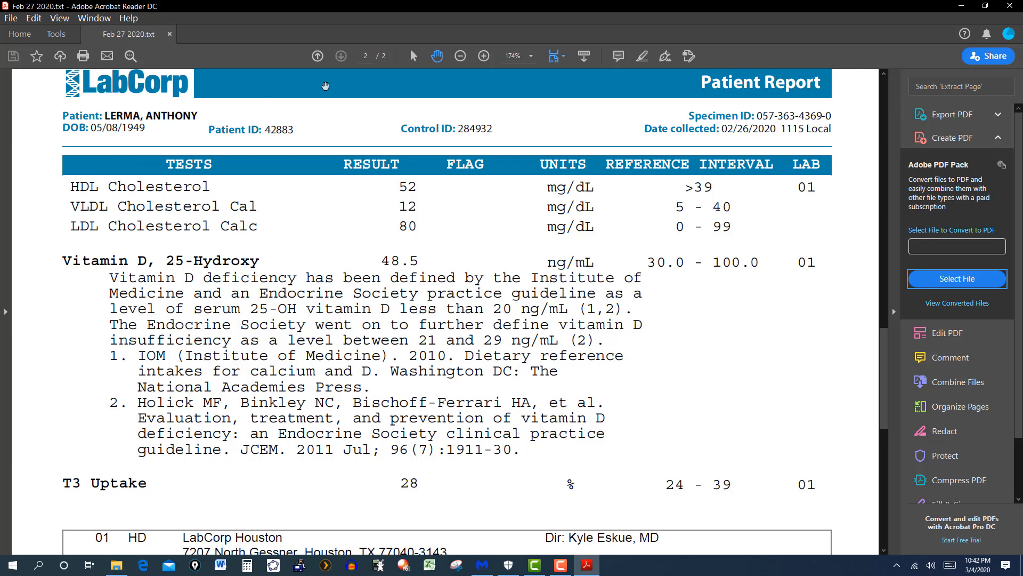
pyautogui.moveTo(320, 142)
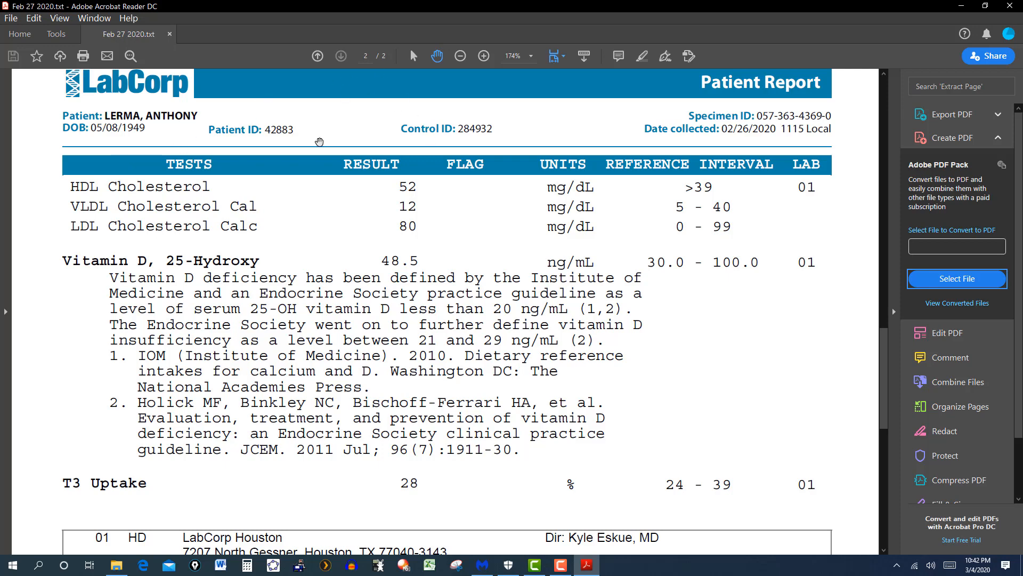